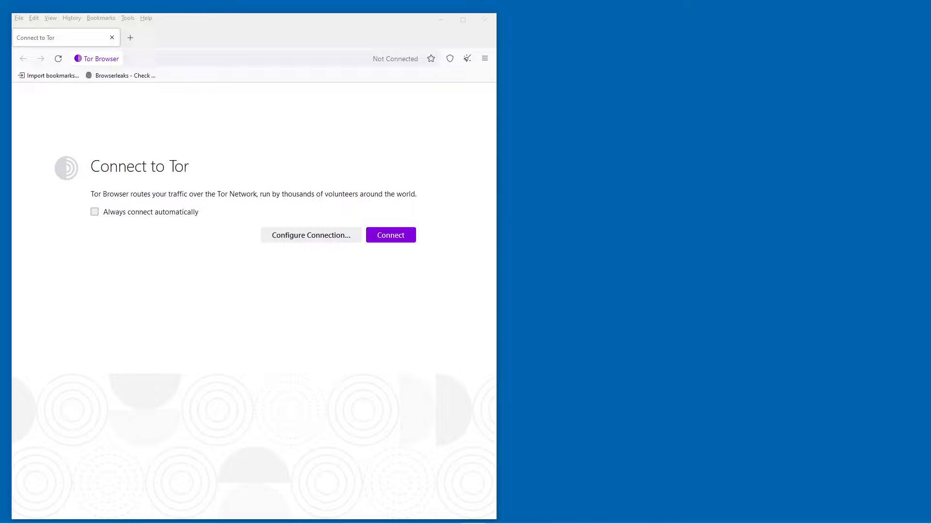
pyautogui.moveTo(512, 382)
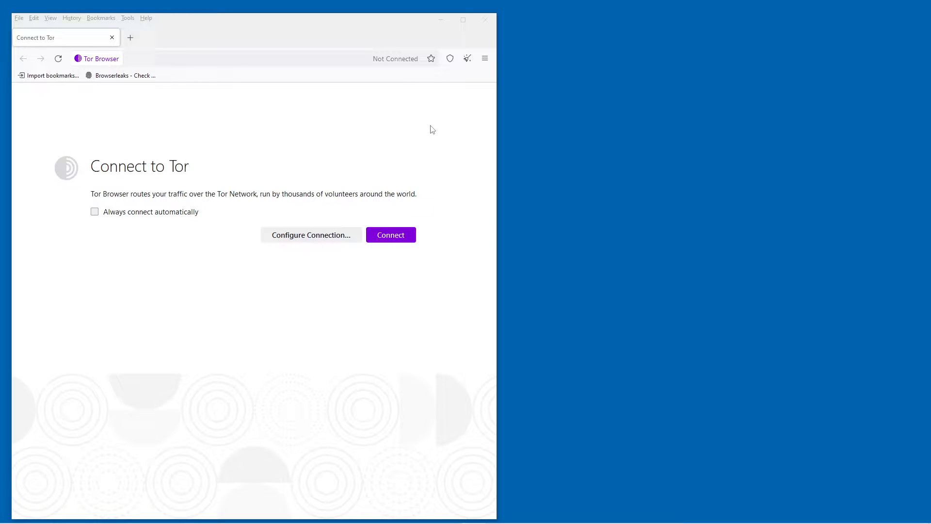
pyautogui.moveTo(422, 74)
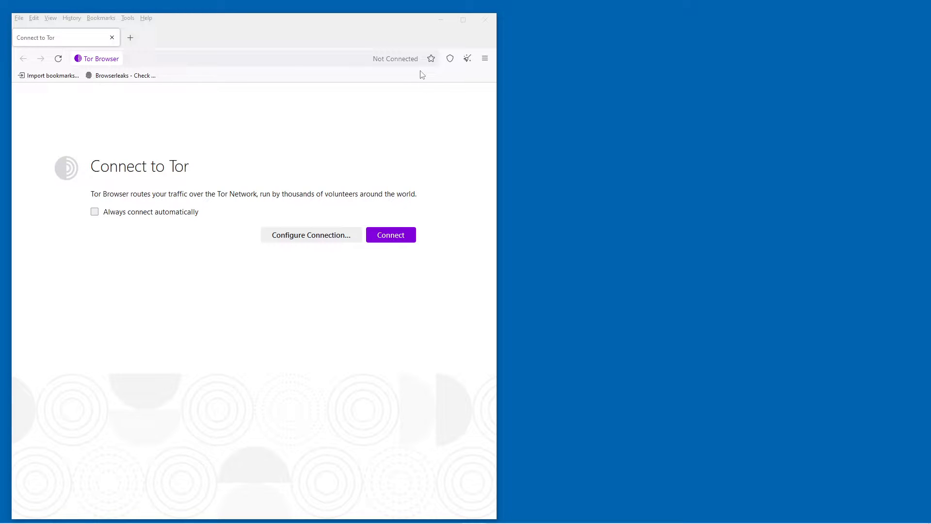
pyautogui.moveTo(462, 20)
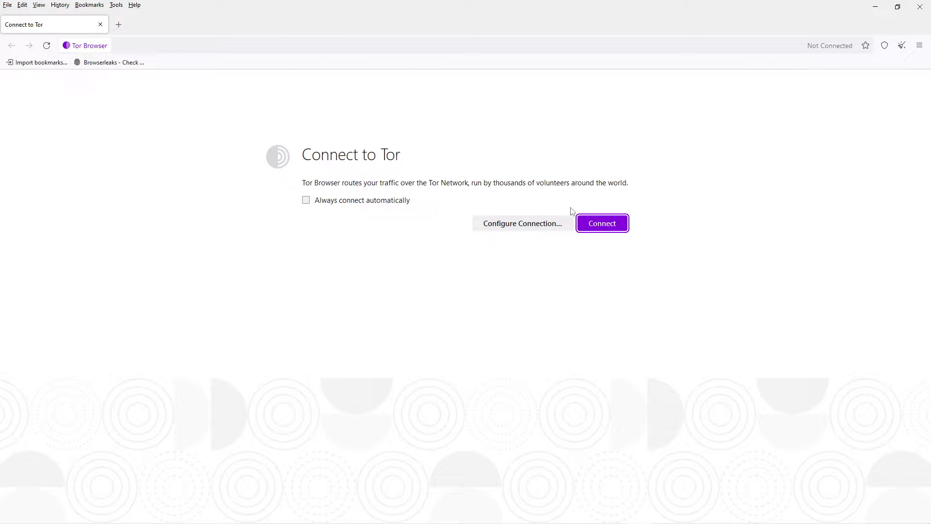
pyautogui.moveTo(623, 223)
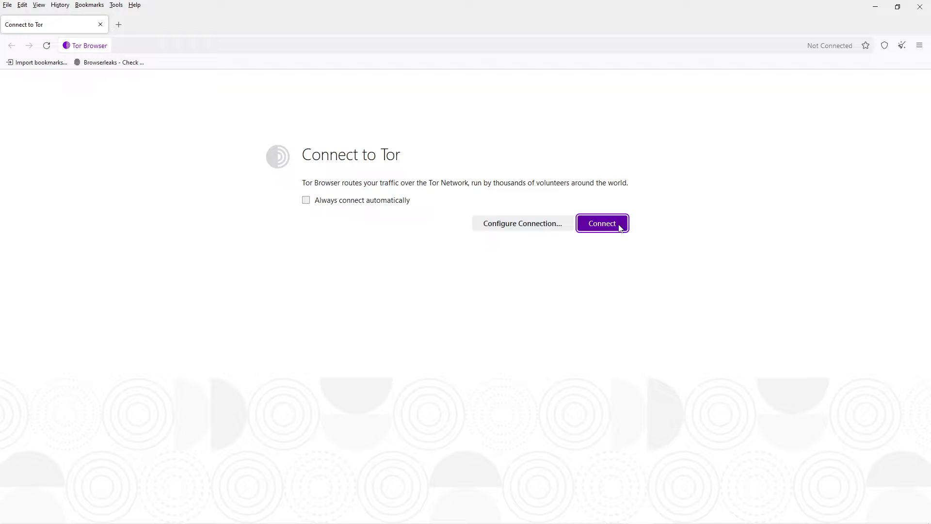
pyautogui.moveTo(515, 212)
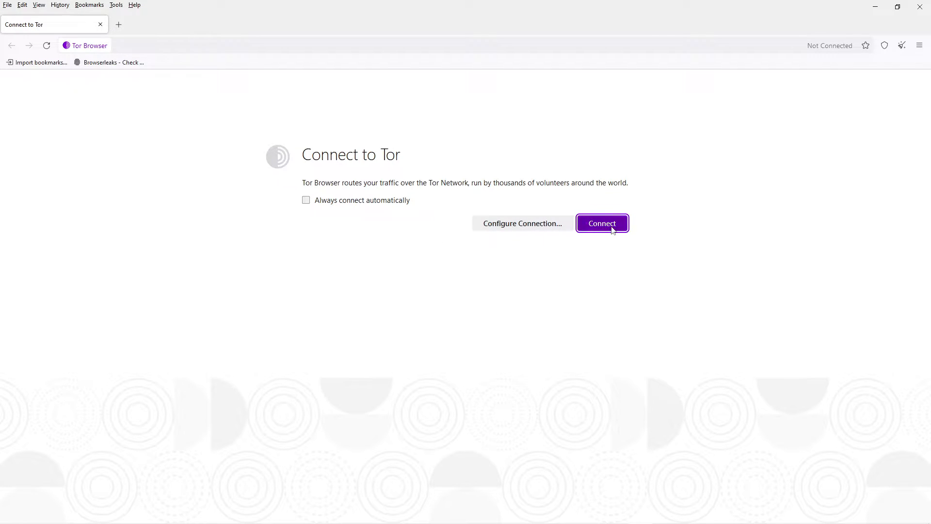
# Step: Connect to Tor, load the Browserleaks bookmark and start its IP Address test
pyautogui.click(601, 223)
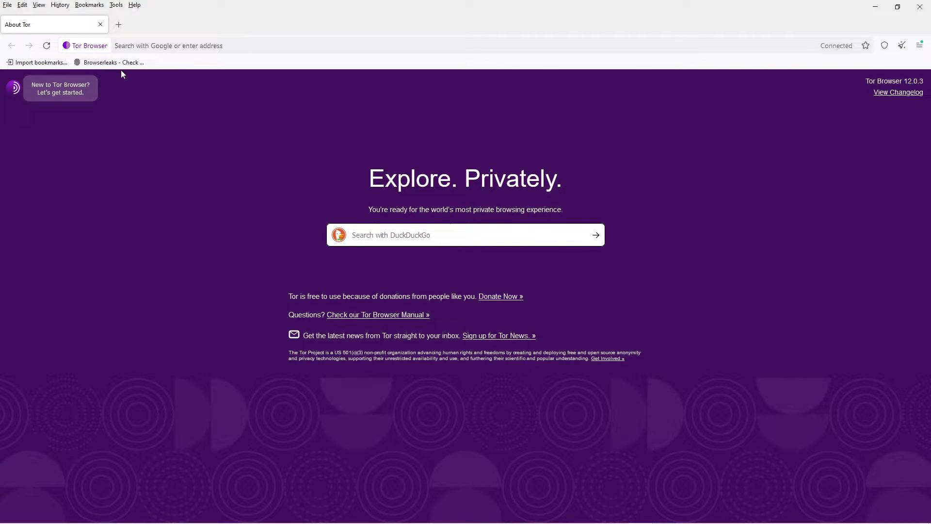
pyautogui.click(112, 62)
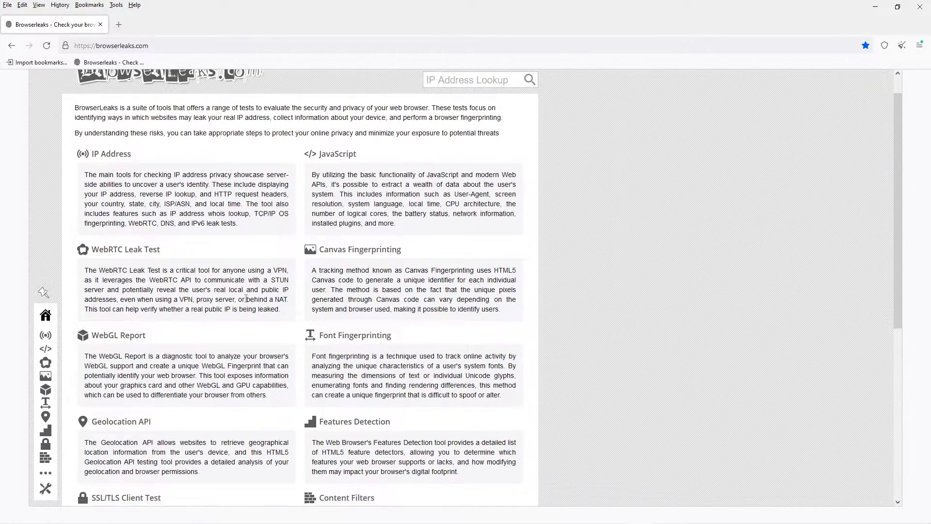
pyautogui.scroll(3)
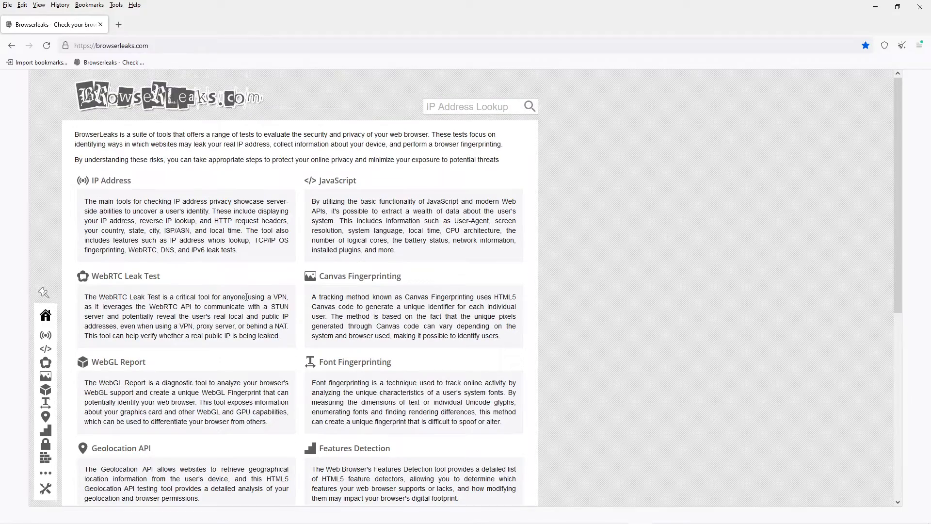
pyautogui.click(110, 180)
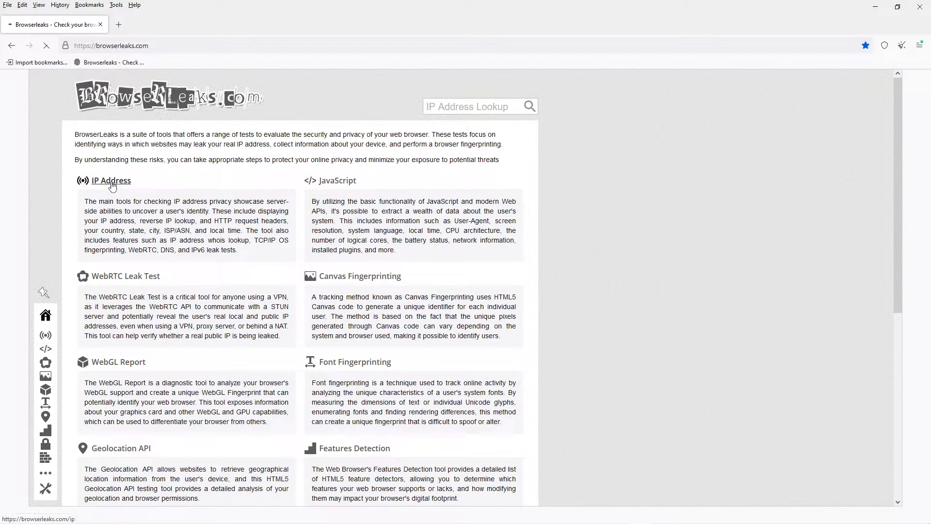
# Step: Load the IP Address test and review the detected IP, headers and Tor Relay Details
pyautogui.click(110, 180)
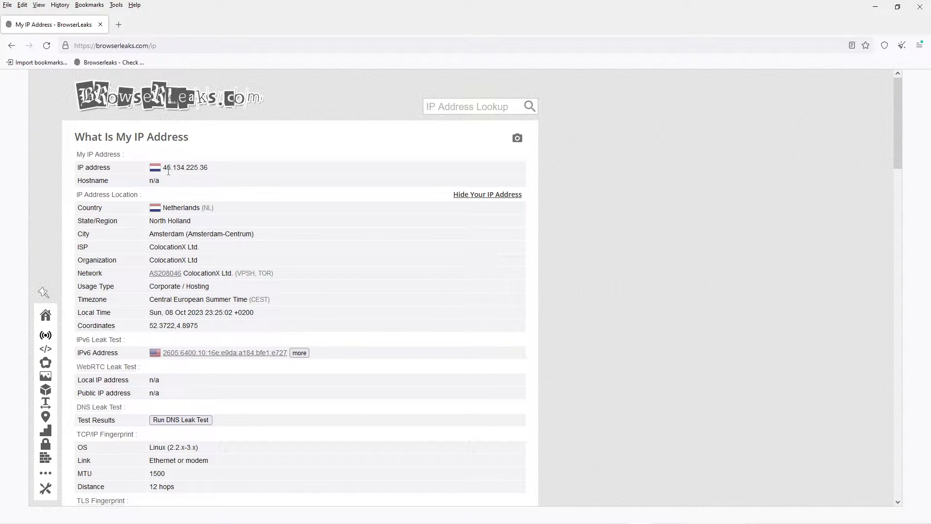
pyautogui.doubleClick(184, 167)
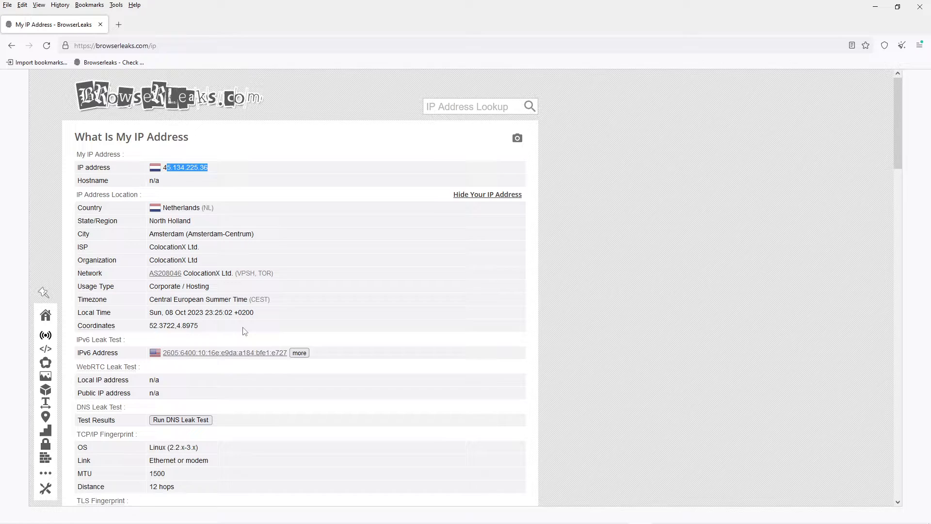
pyautogui.scroll(-3)
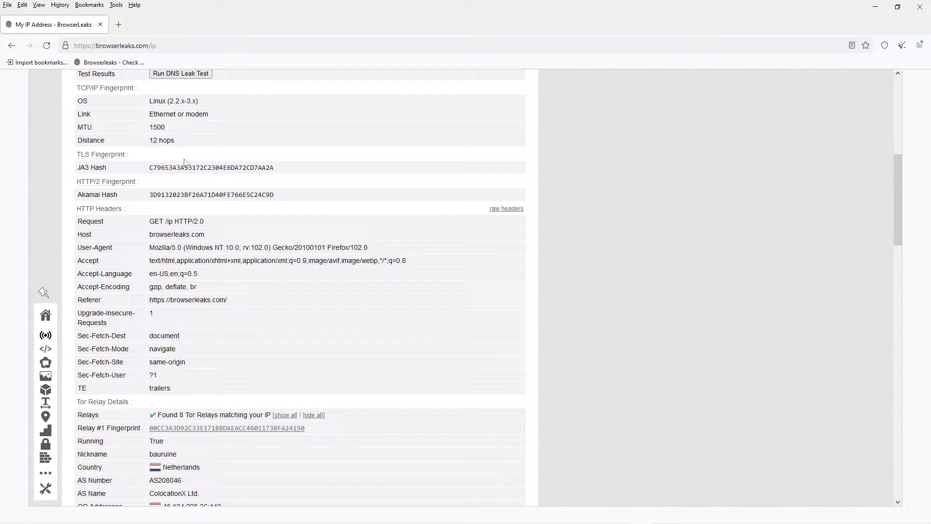
pyautogui.scroll(-3)
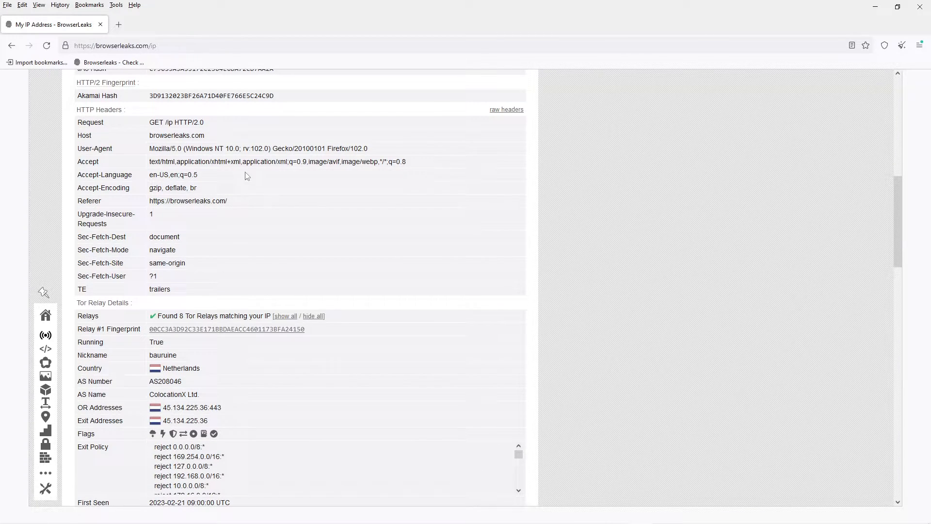
pyautogui.scroll(-3)
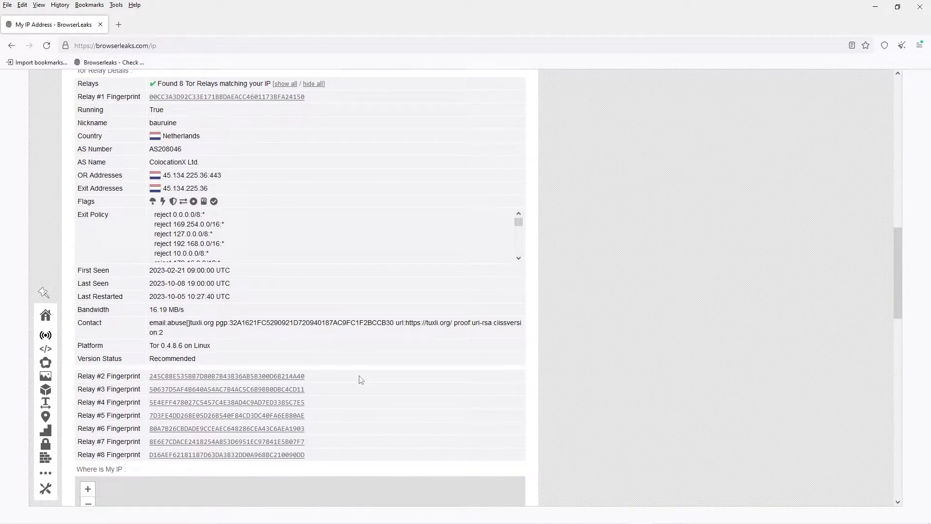
pyautogui.scroll(-3)
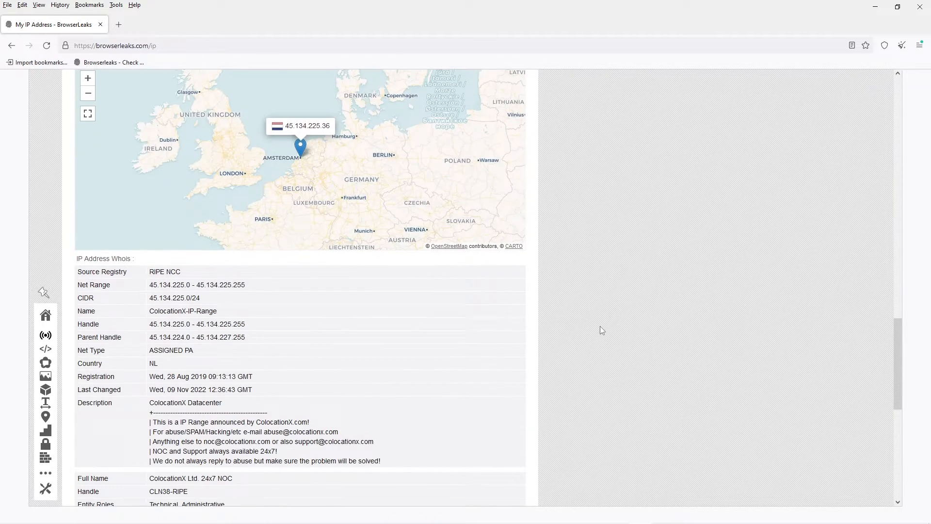
pyautogui.scroll(-3)
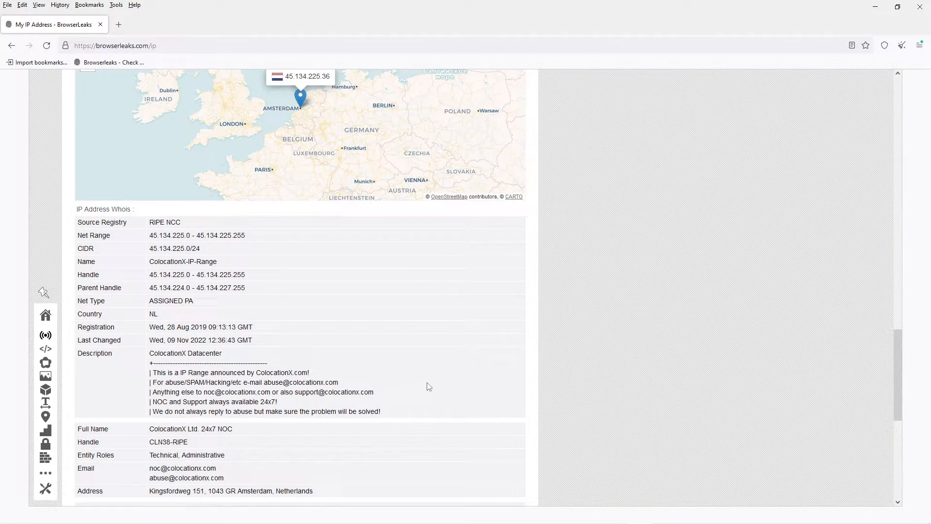
pyautogui.scroll(-3)
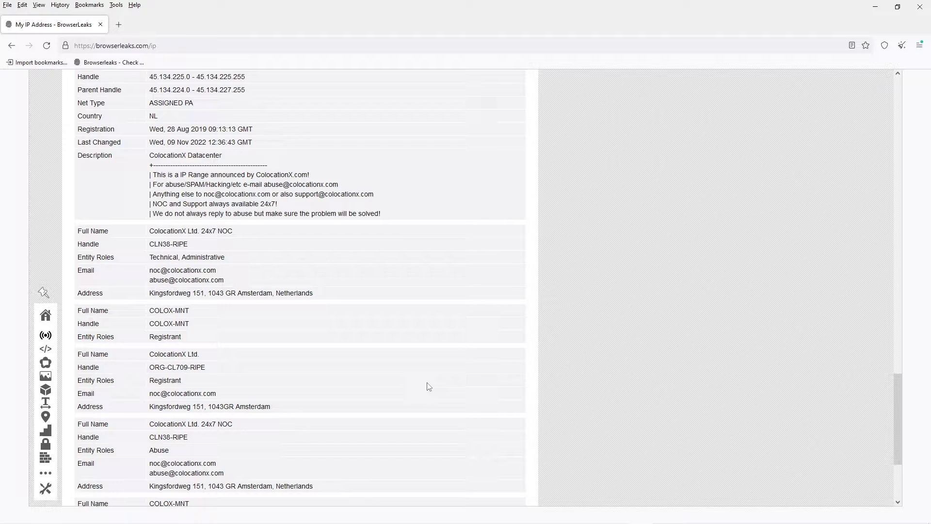
# Step: Highlight the matching Tor relays line, then read the Netherlands exit IP and whois details
pyautogui.scroll(3)
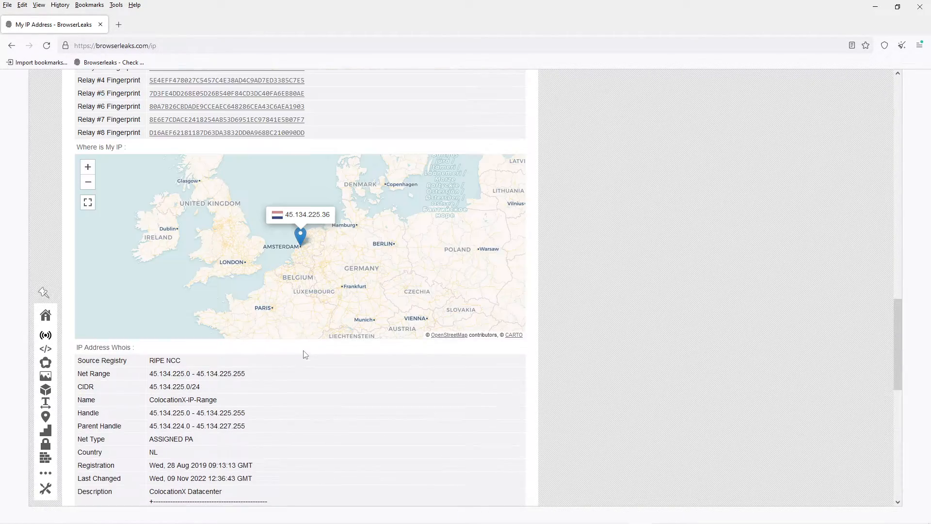
pyautogui.scroll(3)
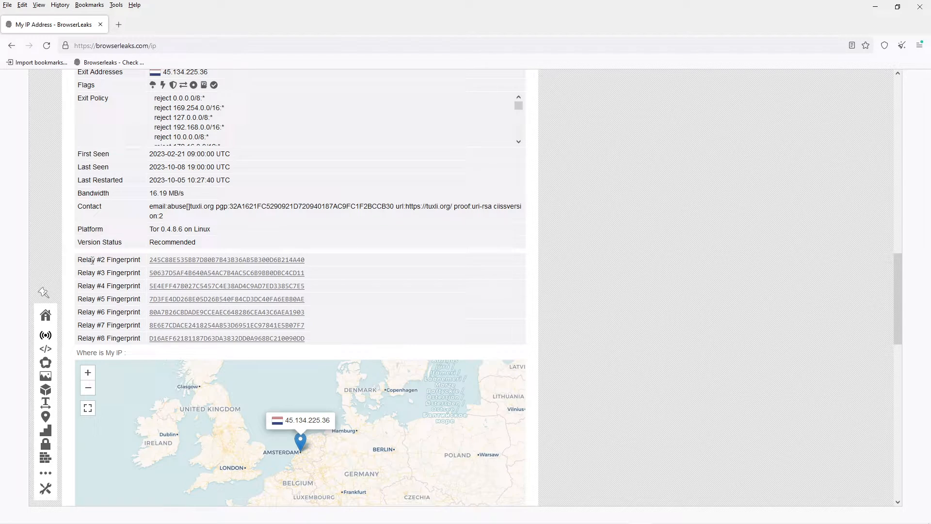
pyautogui.scroll(3)
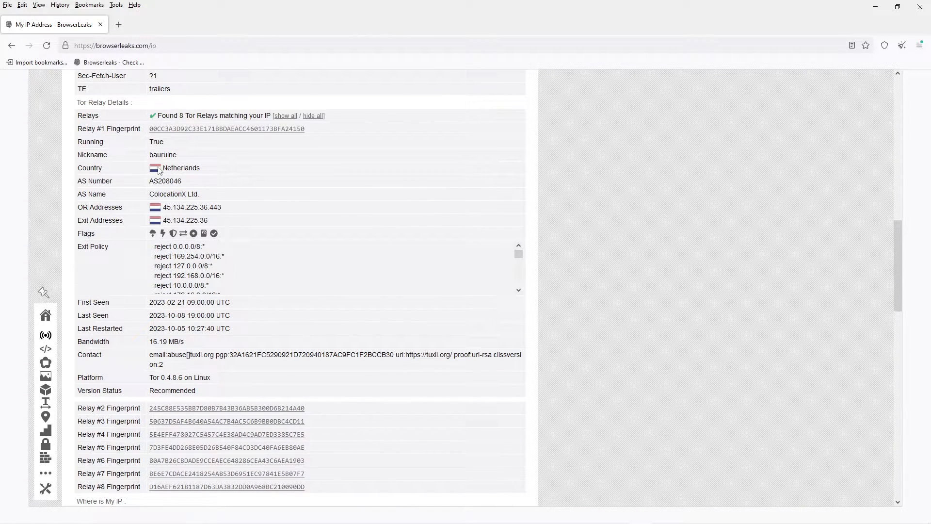
pyautogui.moveTo(149, 115); pyautogui.dragTo(325, 115)
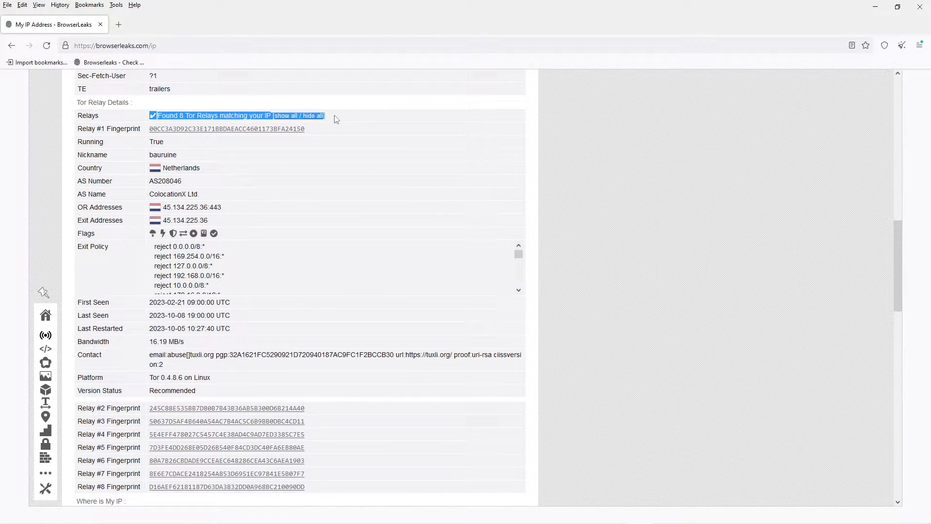
pyautogui.click(215, 195)
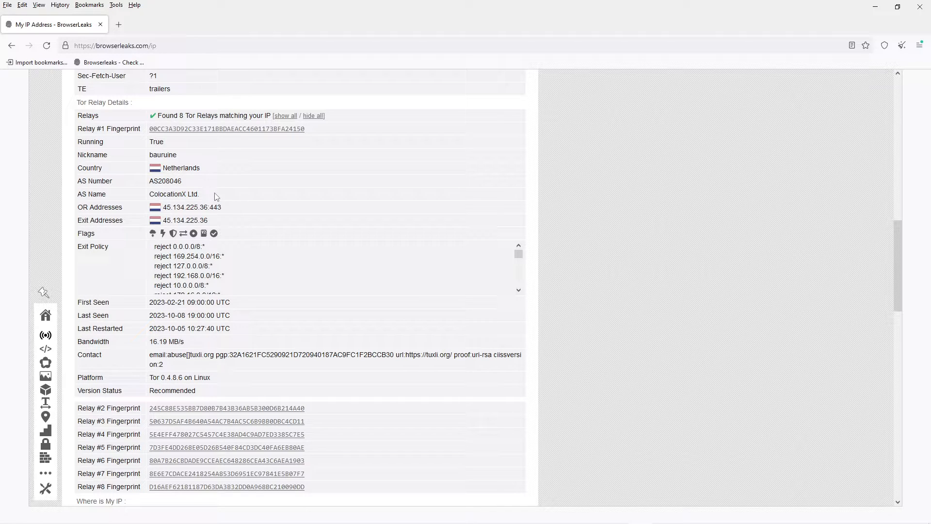
pyautogui.scroll(-3)
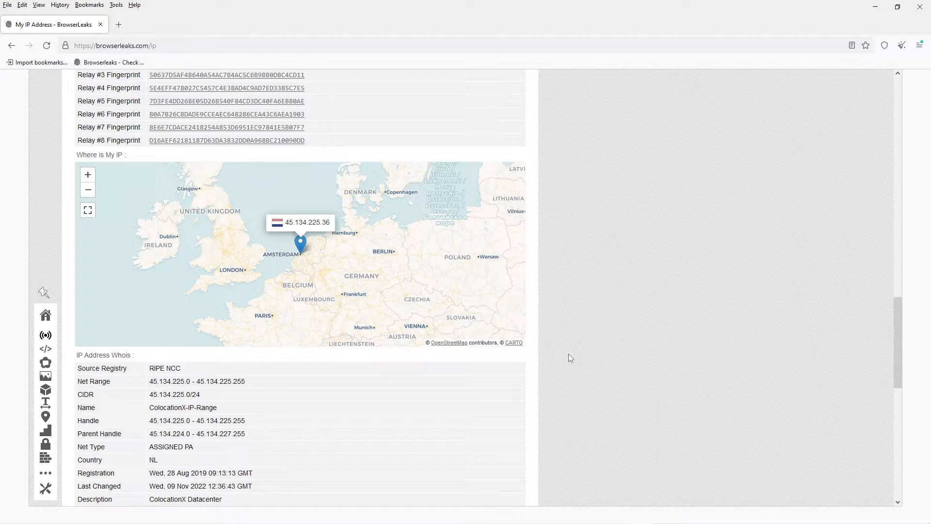
pyautogui.moveTo(566, 356)
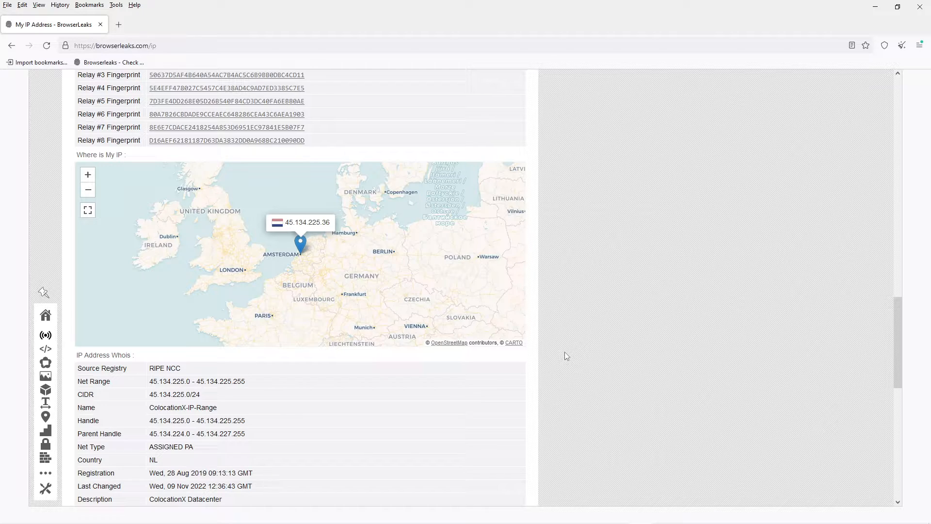
pyautogui.moveTo(548, 350)
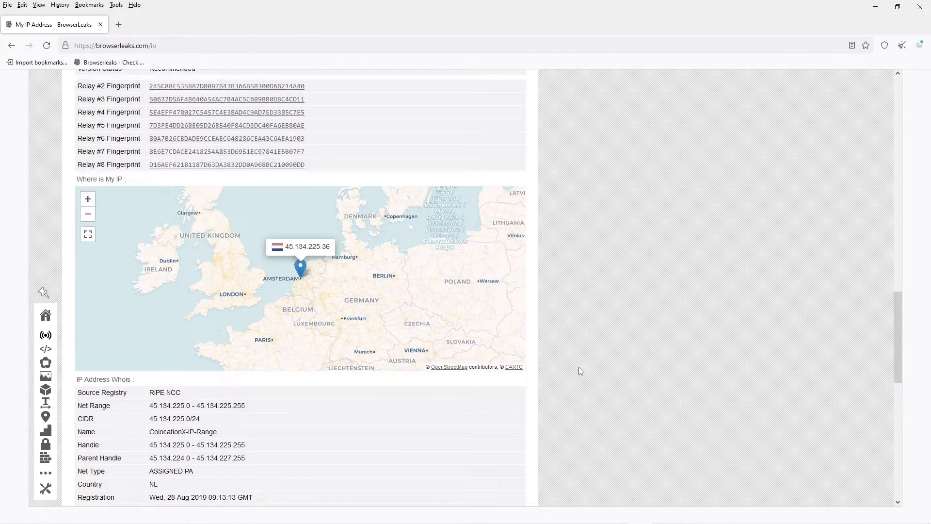
pyautogui.scroll(-3)
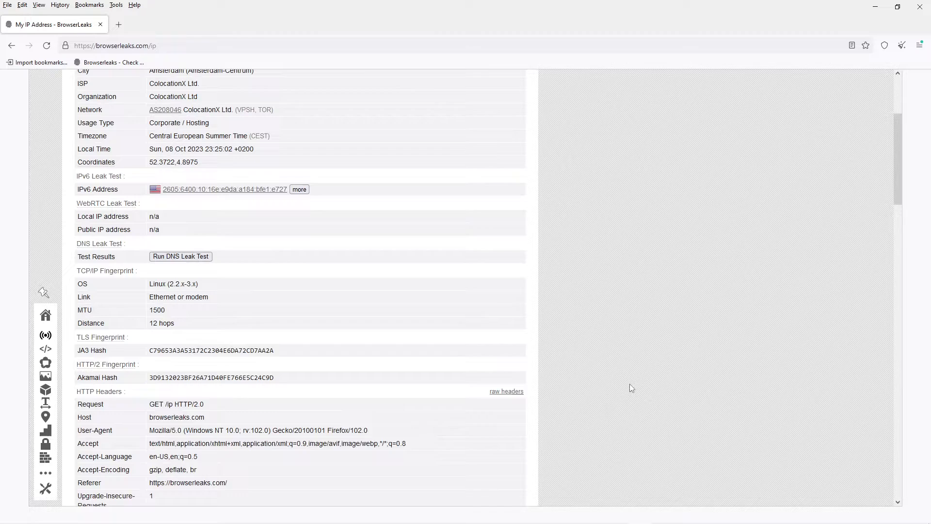
pyautogui.scroll(-3)
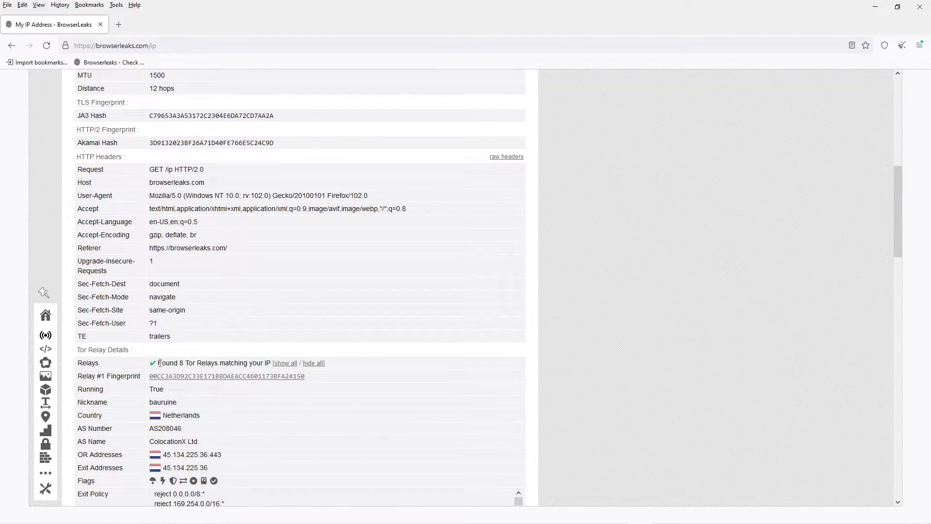
pyautogui.moveTo(453, 390)
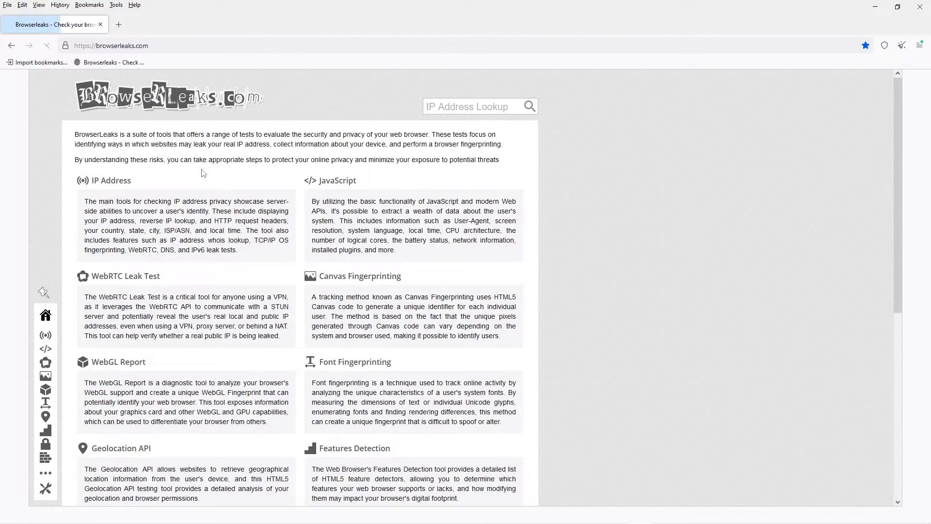
# Step: Review the JavaScript test's screen resolution and Navigator Object property rows
pyautogui.click(337, 181)
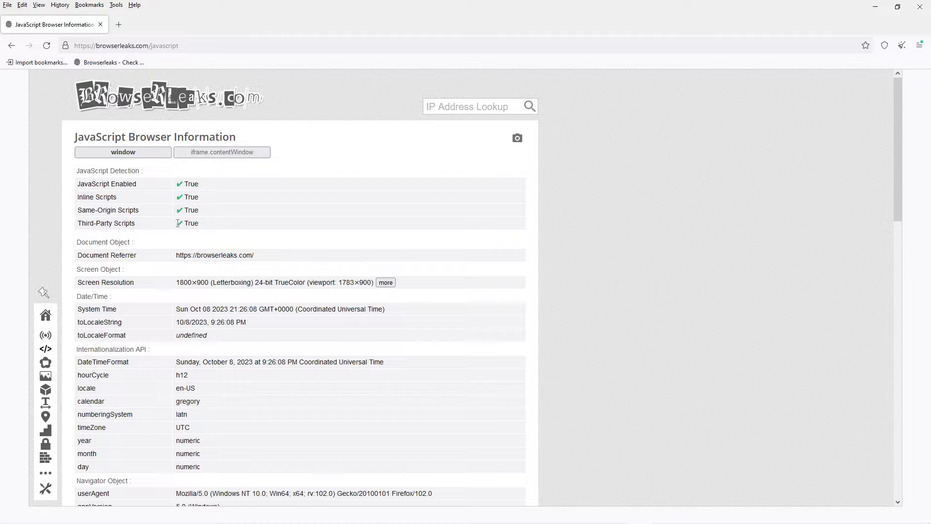
pyautogui.moveTo(185, 282); pyautogui.dragTo(266, 282)
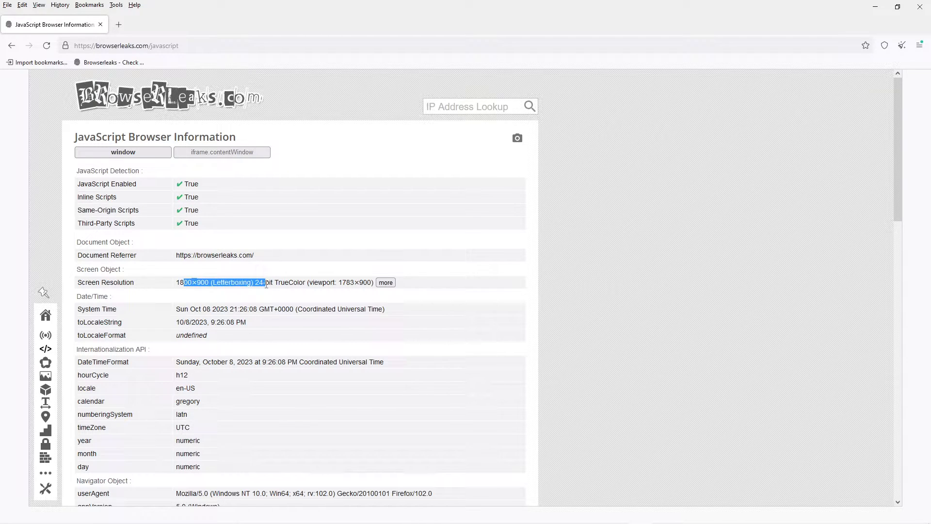
pyautogui.scroll(-3)
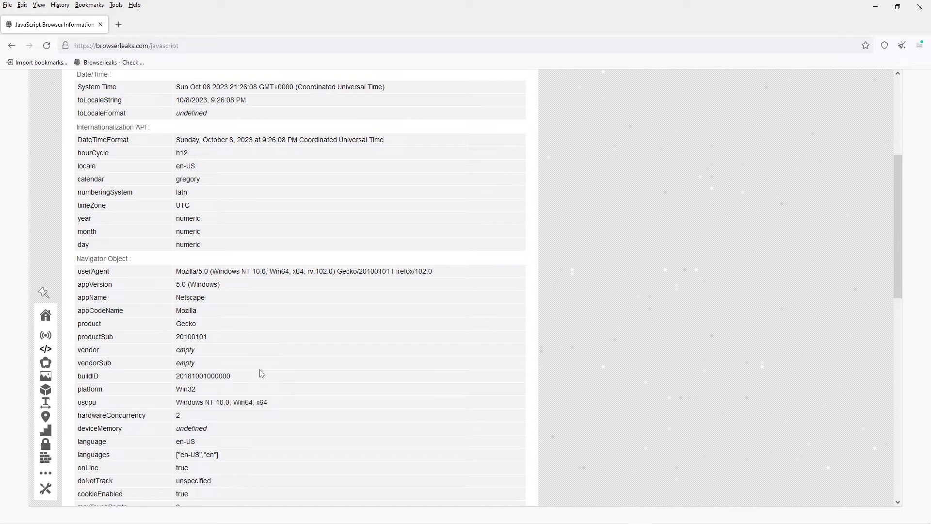
pyautogui.scroll(-3)
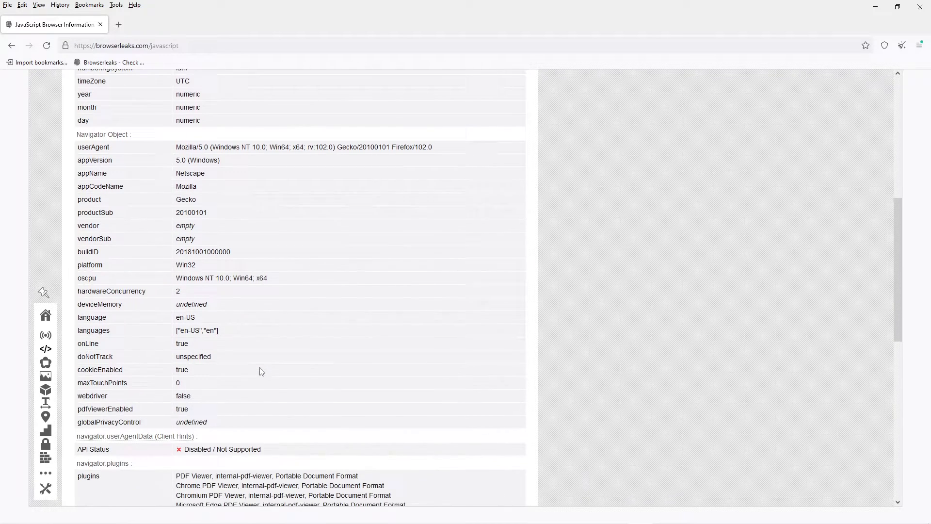
pyautogui.moveTo(89, 146); pyautogui.dragTo(223, 415)
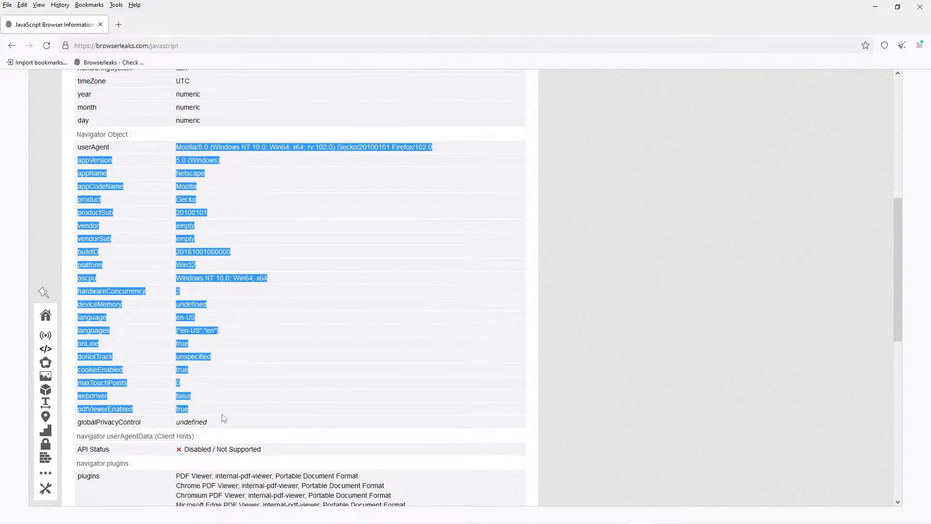
pyautogui.scroll(-3)
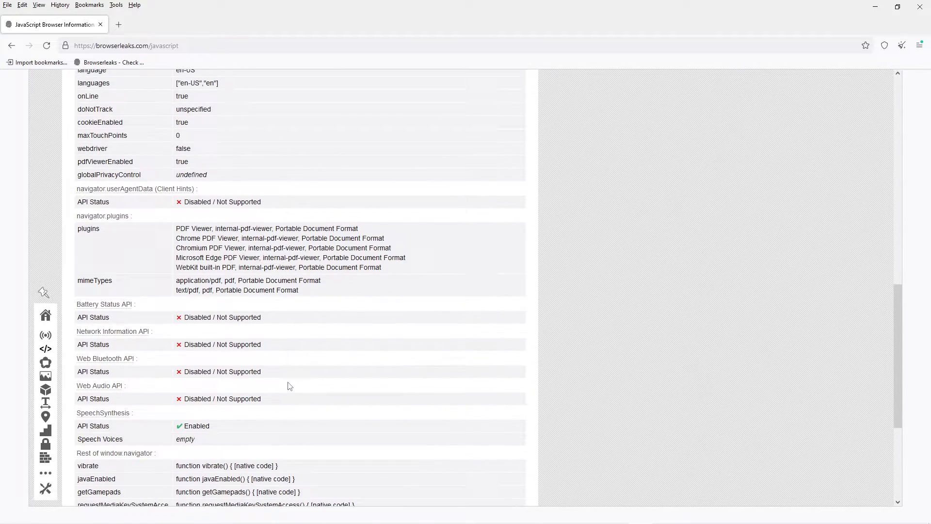
pyautogui.scroll(-3)
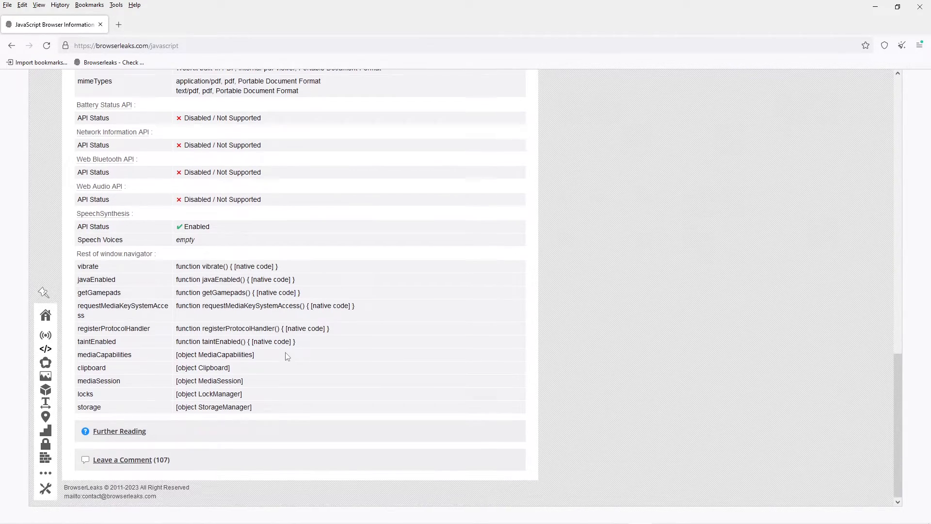
pyautogui.scroll(3)
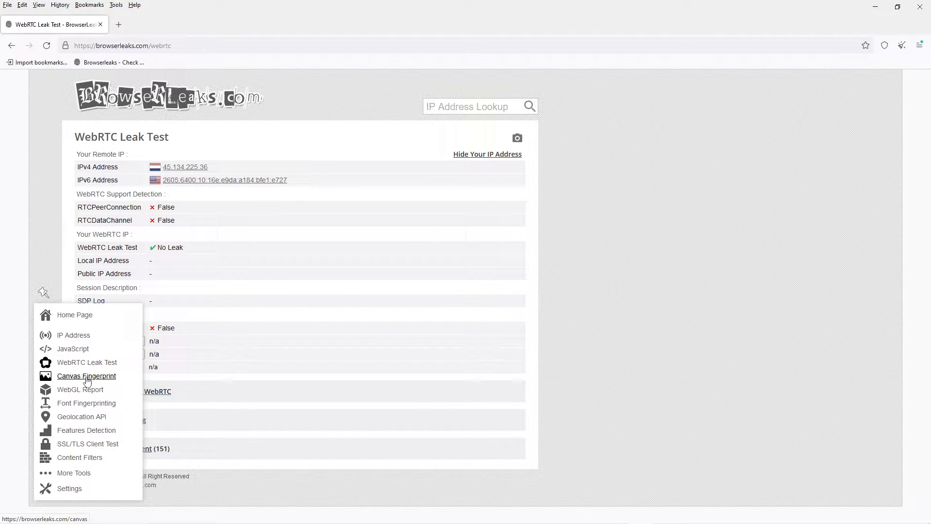
# Step: Check the Canvas Fingerprint result and read the WebGL report down to its supported extensions
pyautogui.click(86, 376)
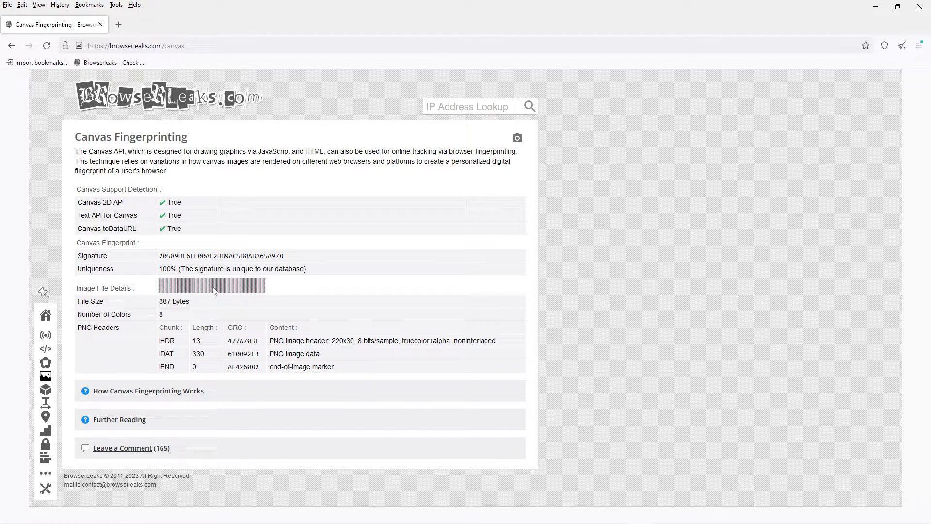
pyautogui.moveTo(136, 101)
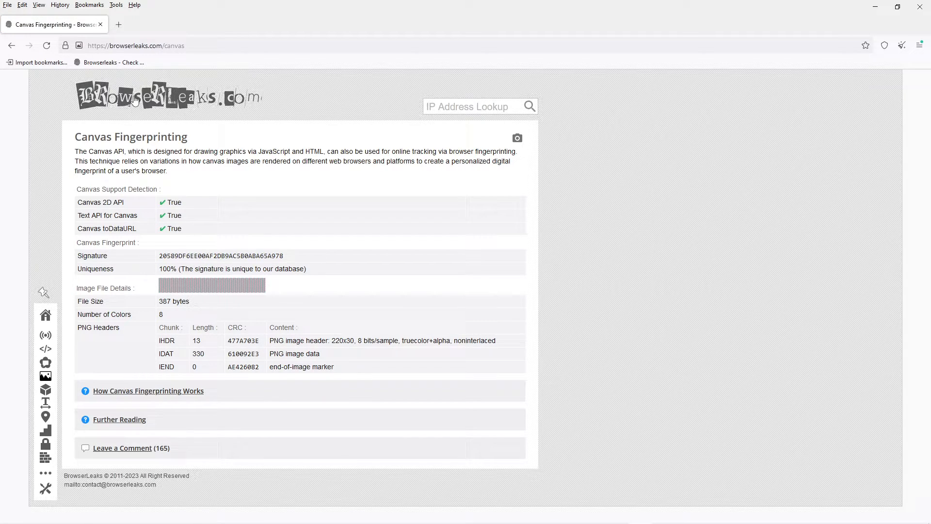
pyautogui.moveTo(180, 397)
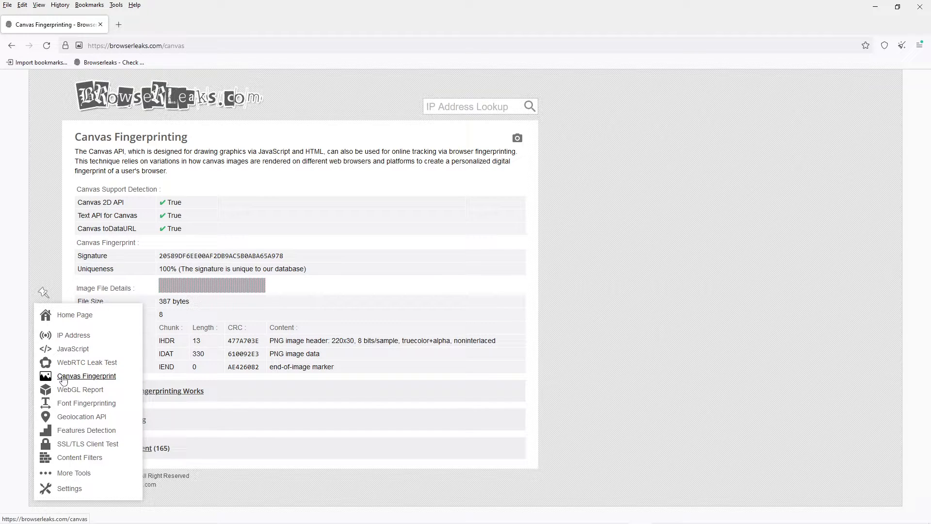
pyautogui.click(81, 390)
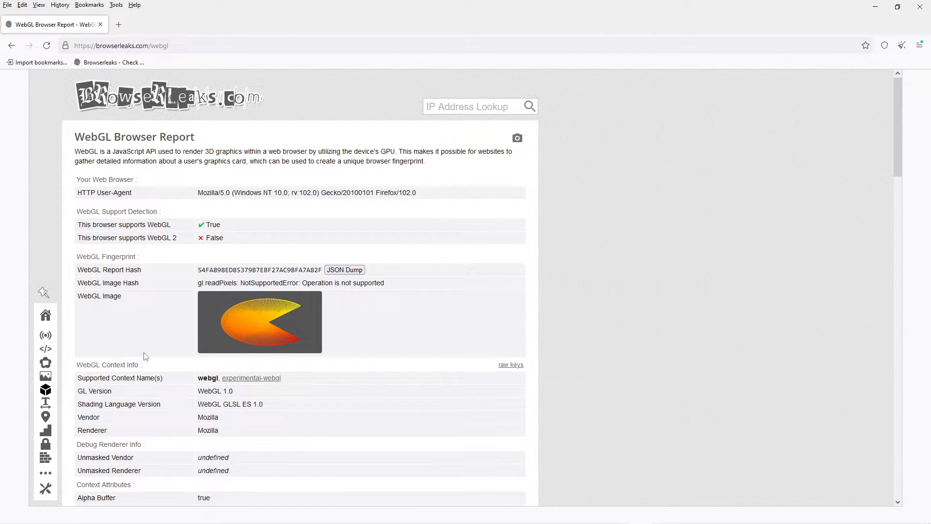
pyautogui.scroll(-3)
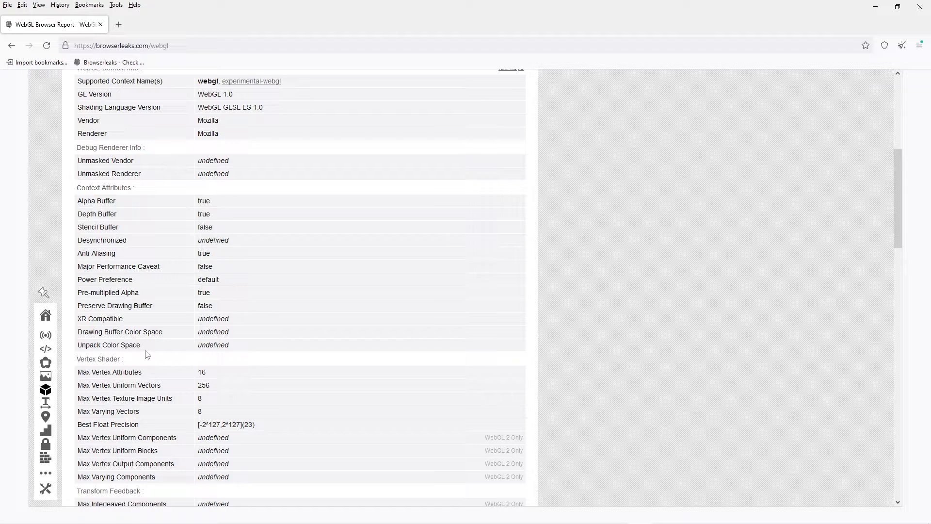
pyautogui.scroll(-3)
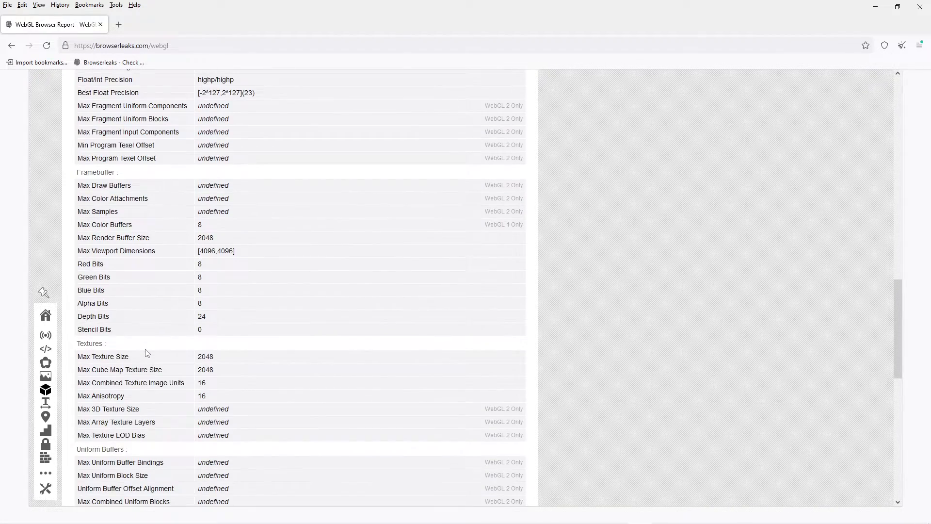
pyautogui.scroll(-3)
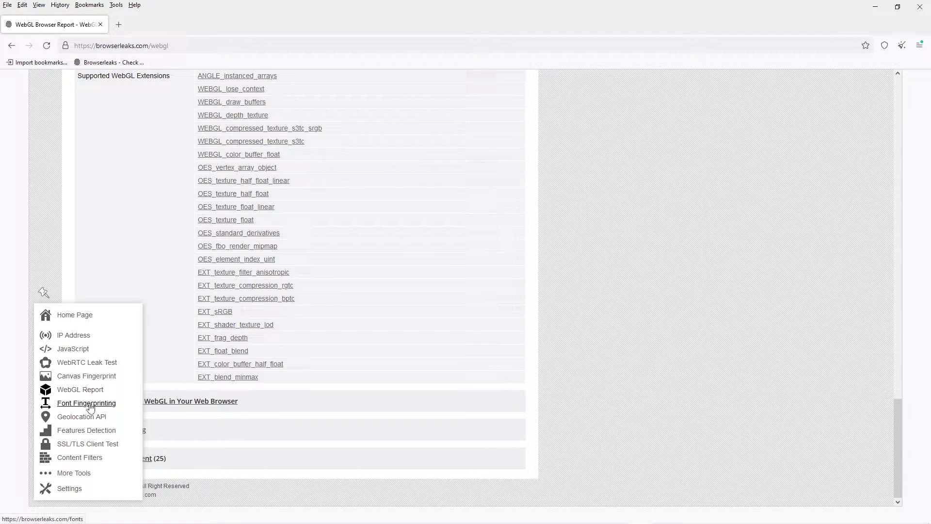
# Step: View the Font Fingerprinting, Geolocation API and Features Detection results
pyautogui.click(89, 403)
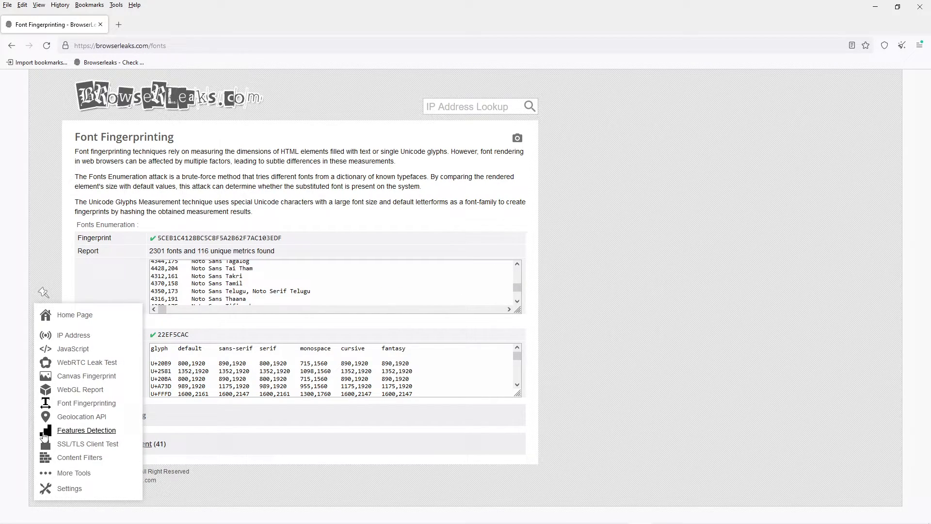
pyautogui.click(81, 417)
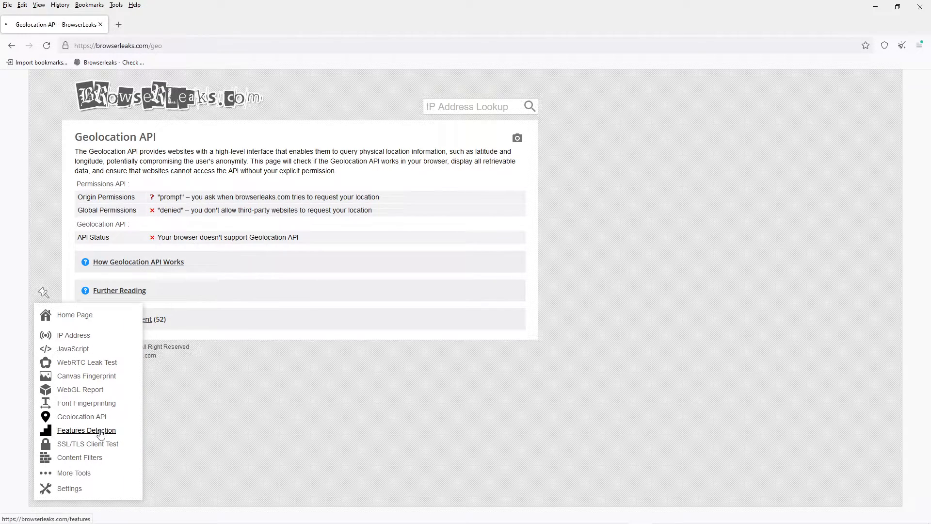
pyautogui.click(86, 430)
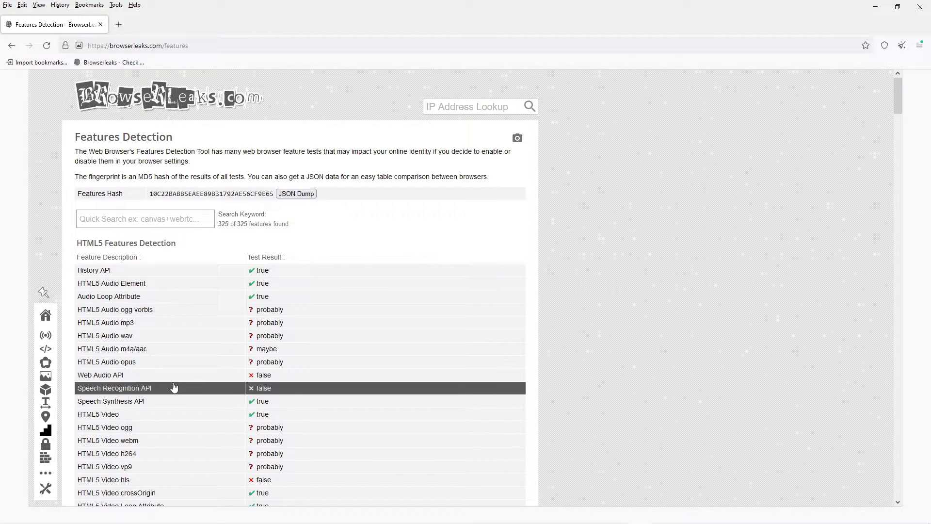
pyautogui.scroll(-3)
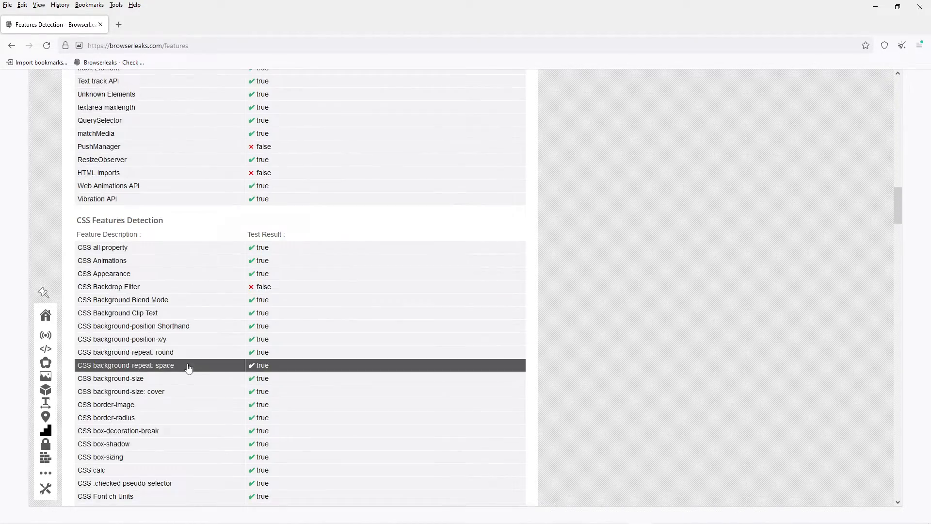
pyautogui.scroll(-3)
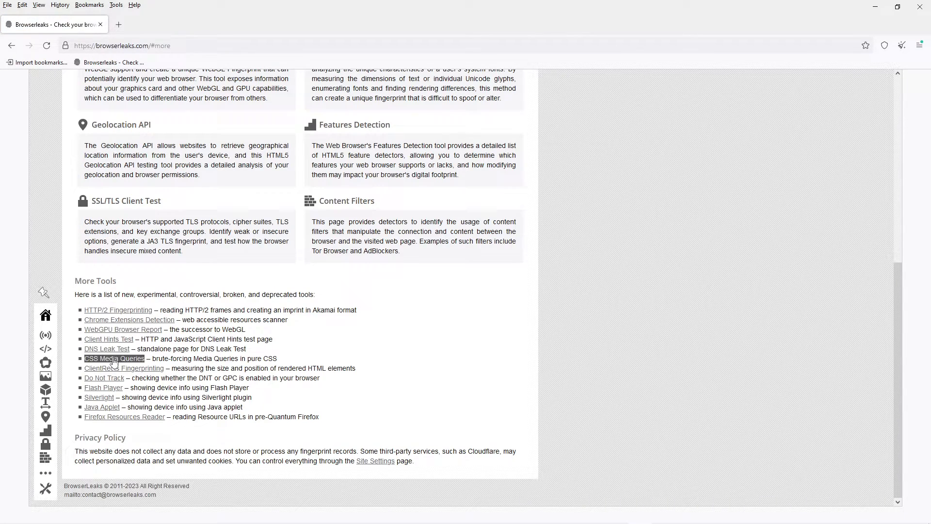
# Step: View the Do Not Track test and request a new Tor Browser identity
pyautogui.click(103, 378)
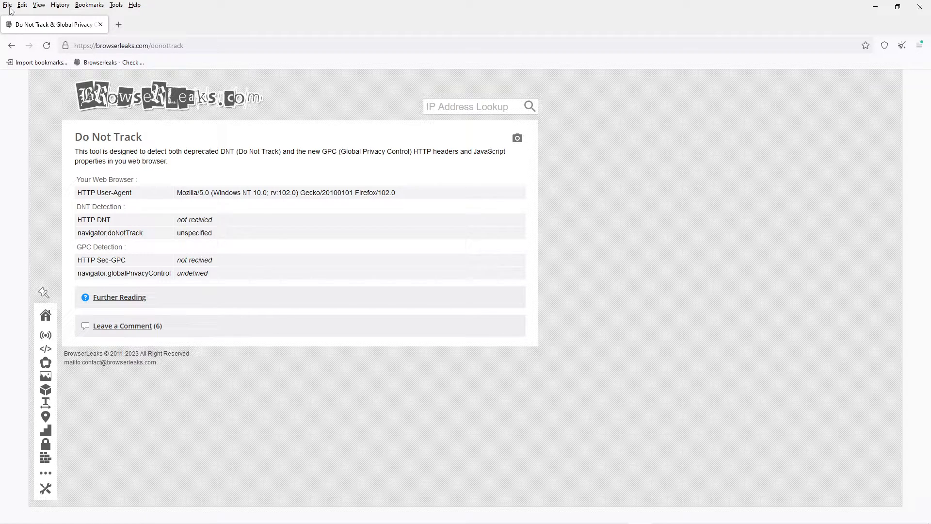
pyautogui.click(9, 5)
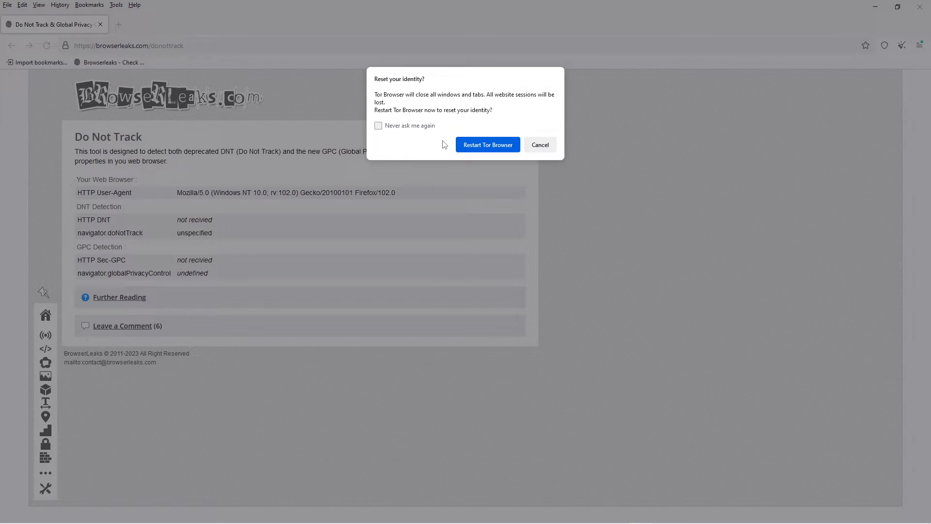
# Step: Restart with a new identity and rerun the IP Address test, now showing a Luxembourg exit node
pyautogui.click(487, 145)
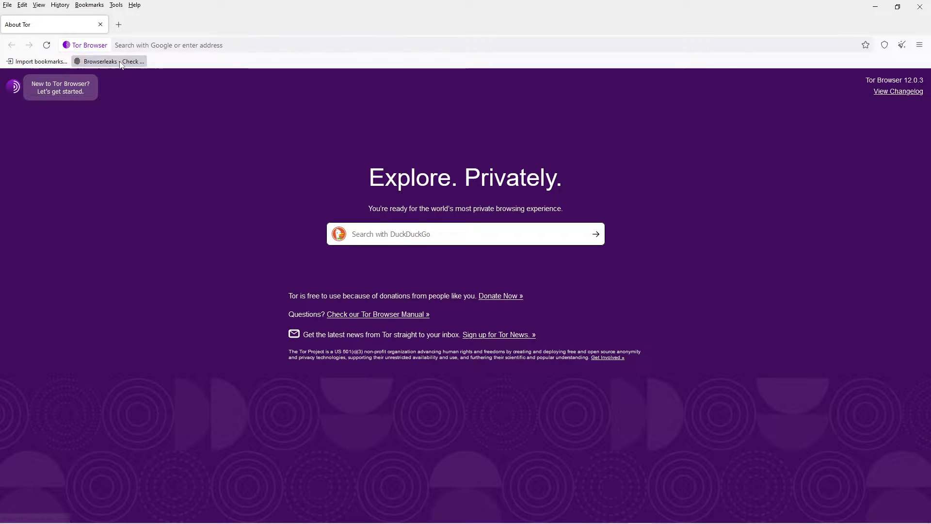
pyautogui.click(100, 61)
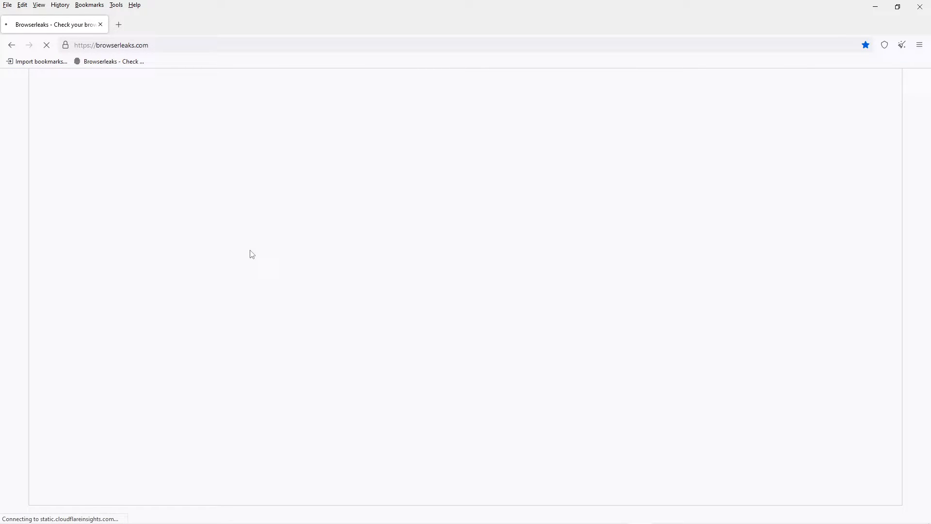
pyautogui.moveTo(211, 248)
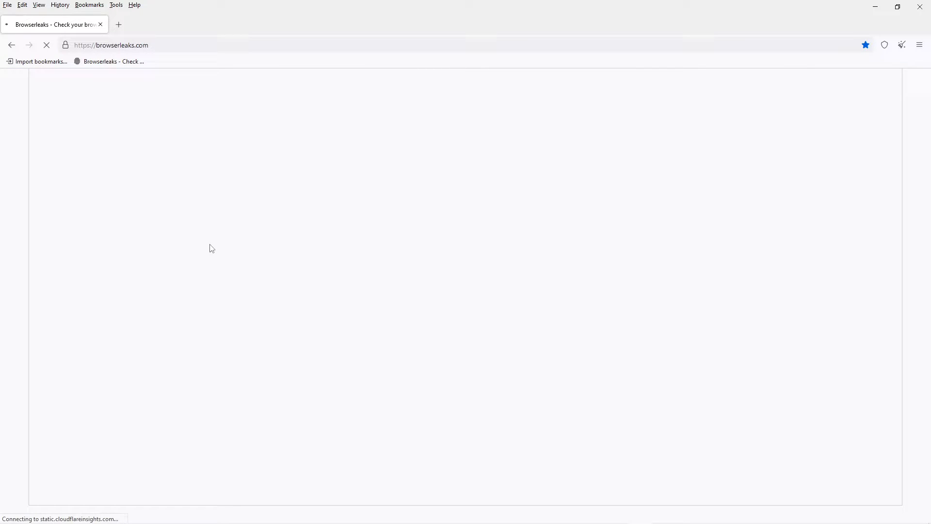
pyautogui.moveTo(150, 191)
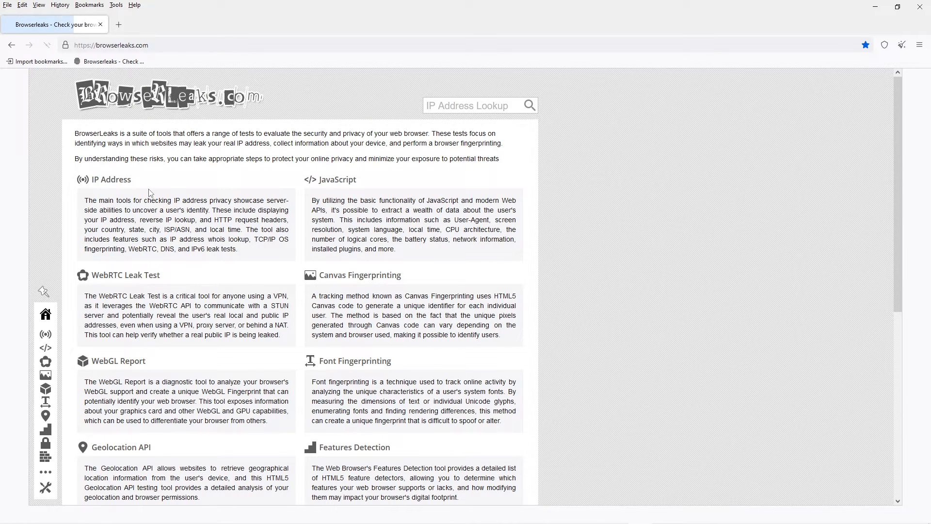
pyautogui.click(111, 179)
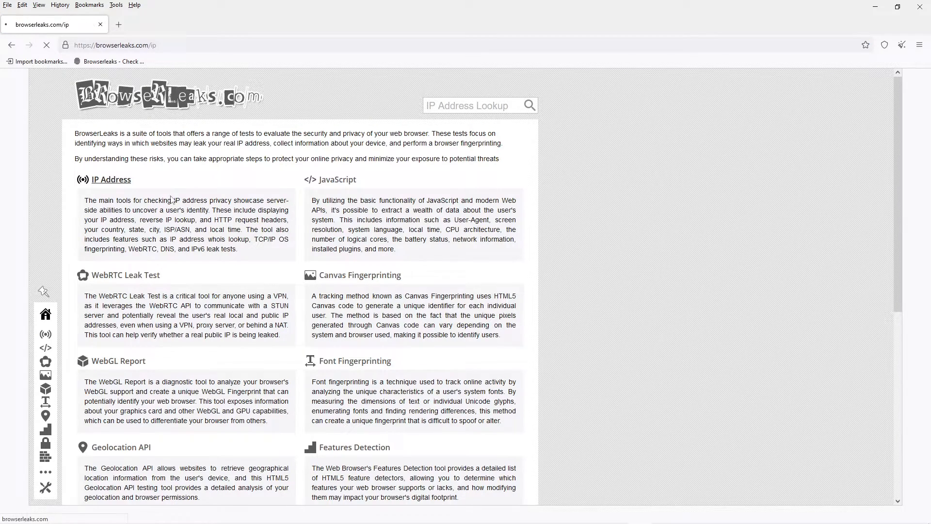
pyautogui.click(110, 179)
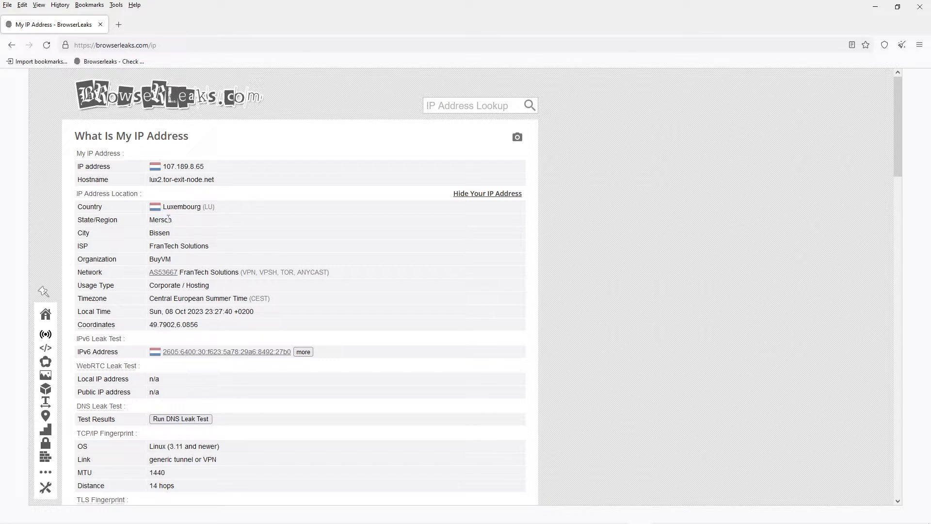
pyautogui.scroll(-3)
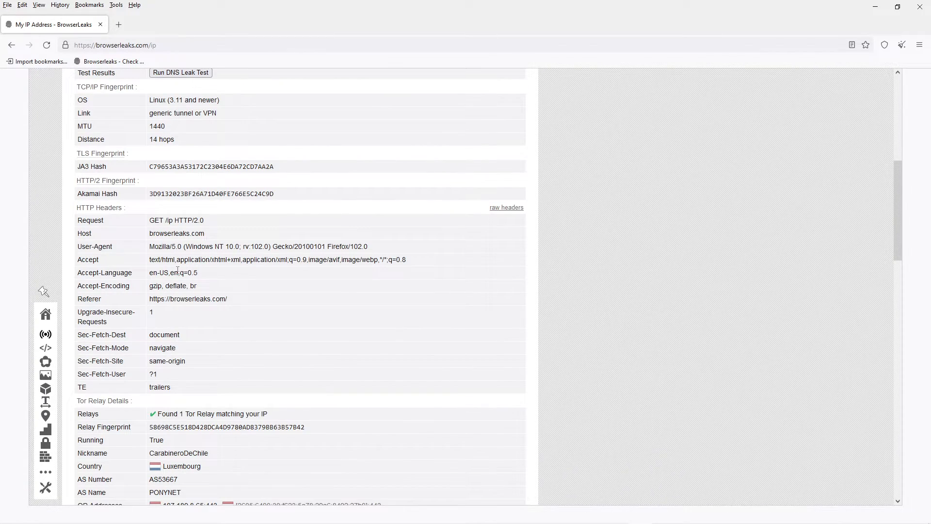
pyautogui.scroll(3)
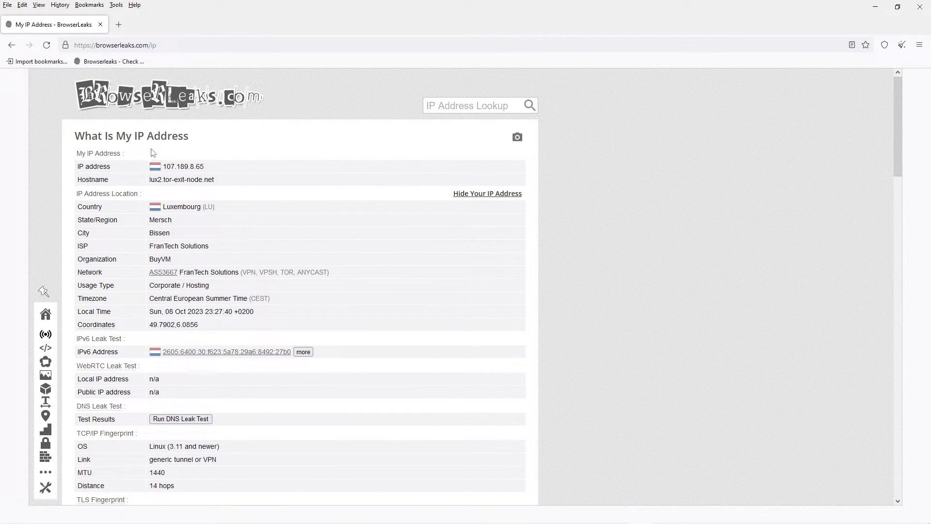
# Step: Reset the identity again via File > New Identity and rerun the IP test, now a Berlin exit node
pyautogui.click(6, 5)
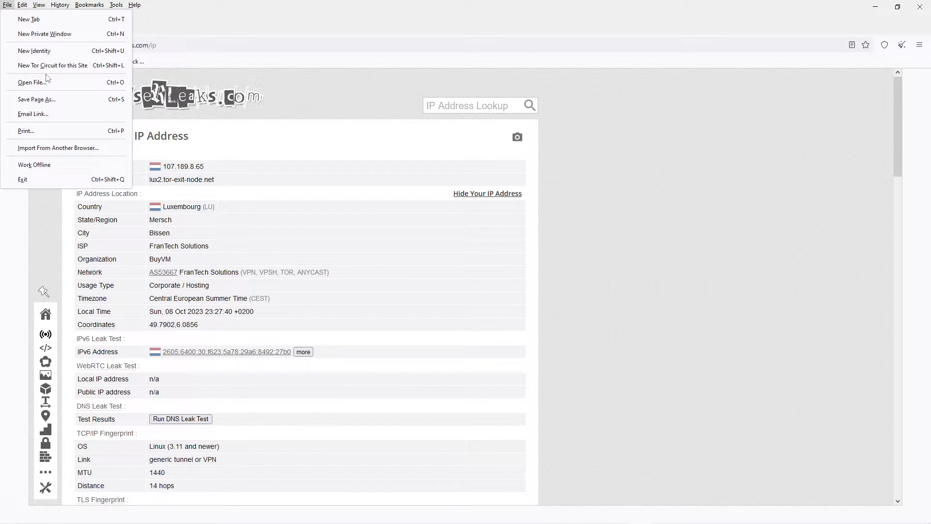
pyautogui.click(32, 50)
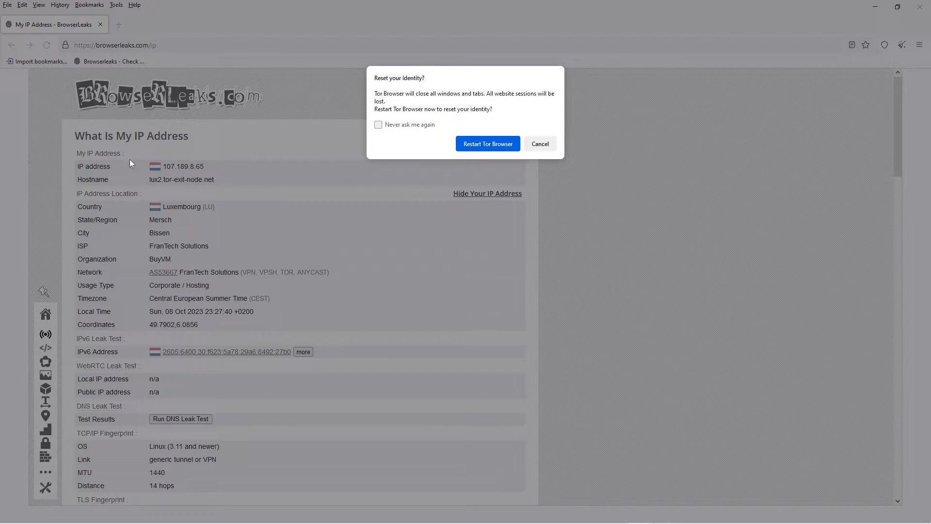
pyautogui.click(487, 143)
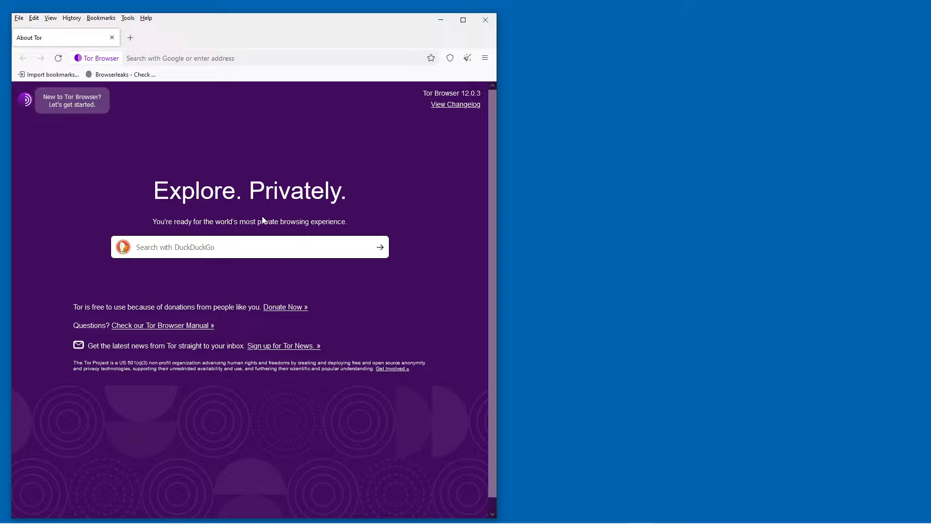
pyautogui.click(463, 19)
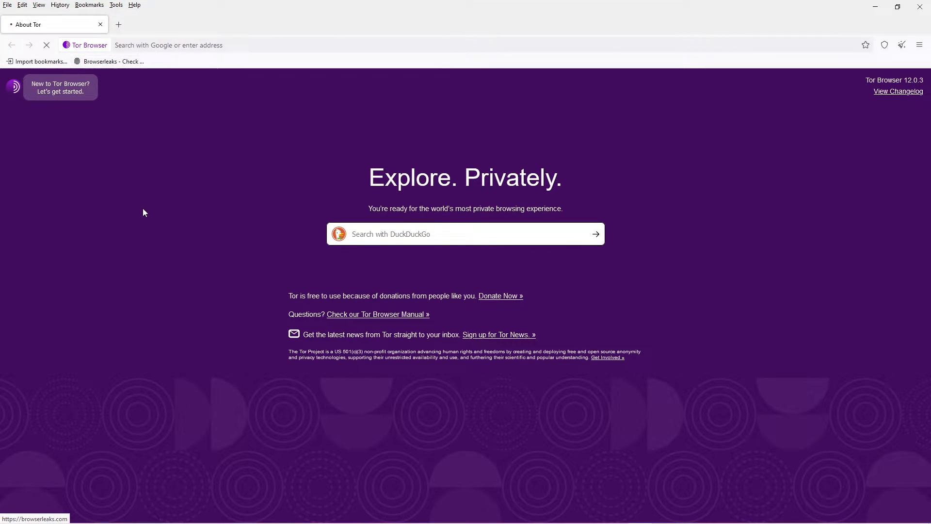
pyautogui.click(110, 61)
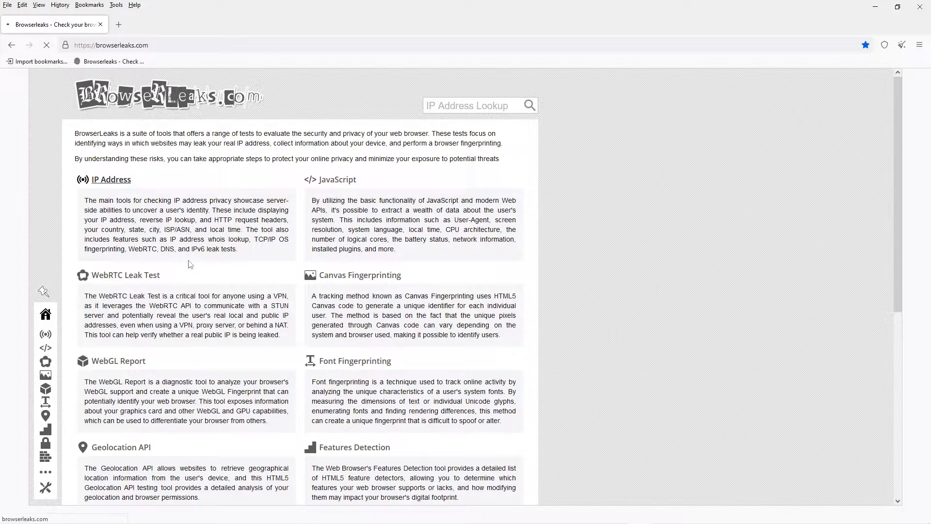
pyautogui.click(110, 178)
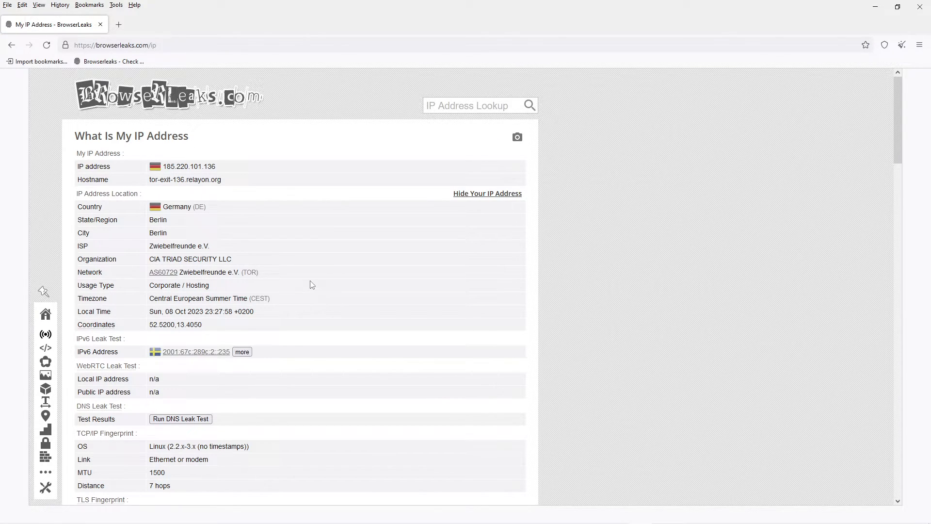
pyautogui.moveTo(309, 265)
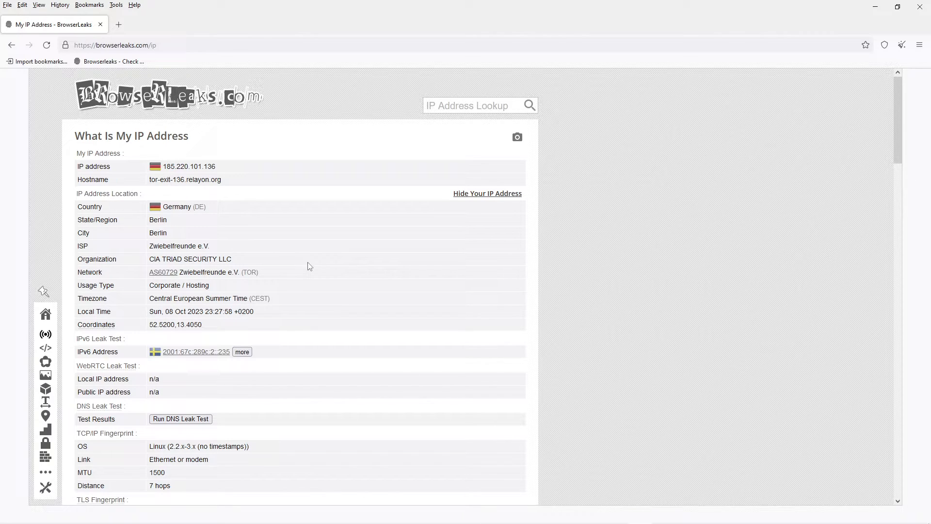
pyautogui.moveTo(296, 324)
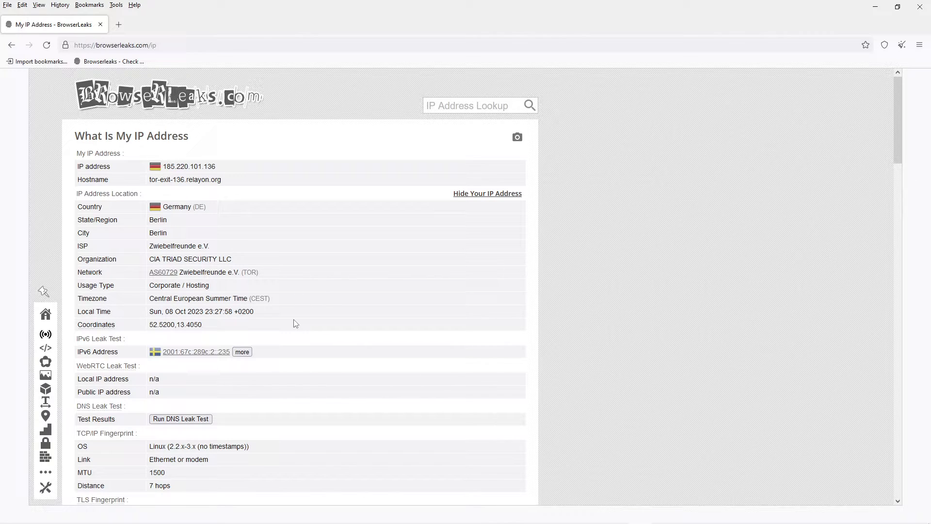
pyautogui.moveTo(204, 125)
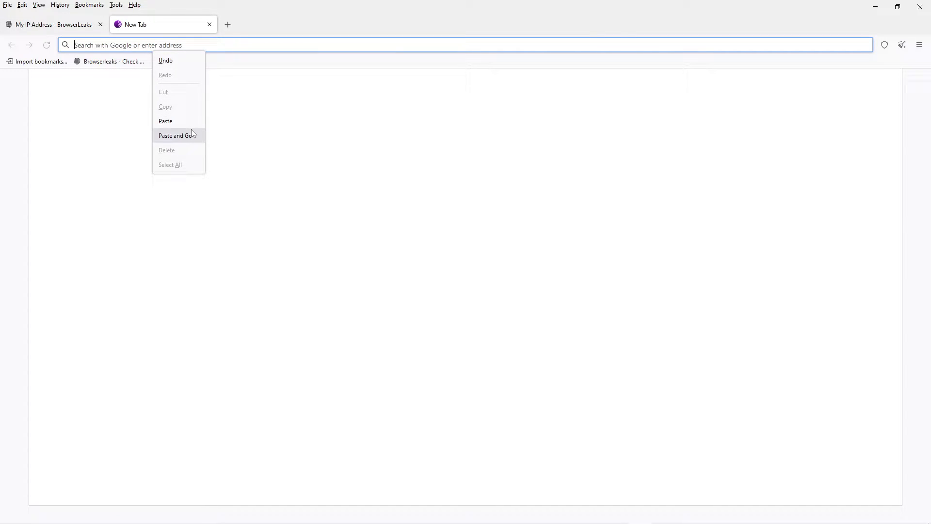
# Step: Paste-and-go to the social.circl.lu local timeline and send a 'ransomed details' card to a new tab
pyautogui.click(178, 134)
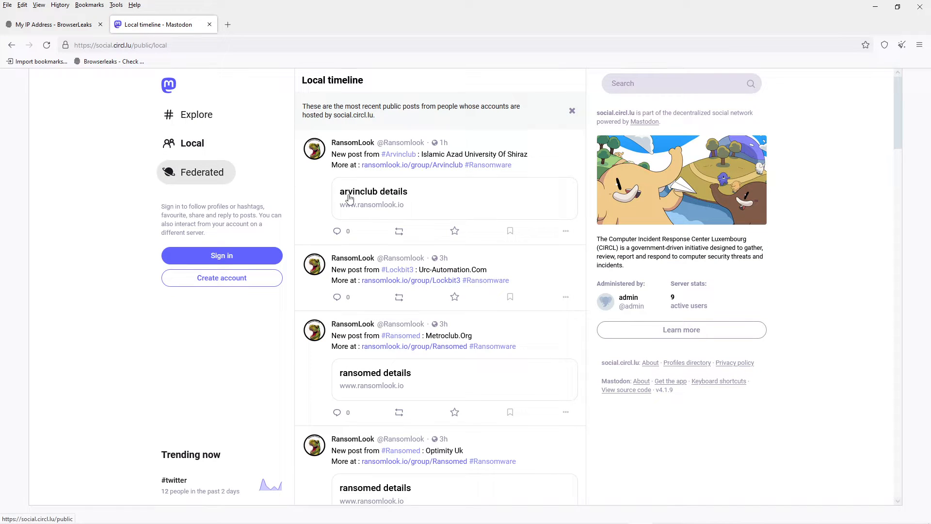
pyautogui.moveTo(443, 215)
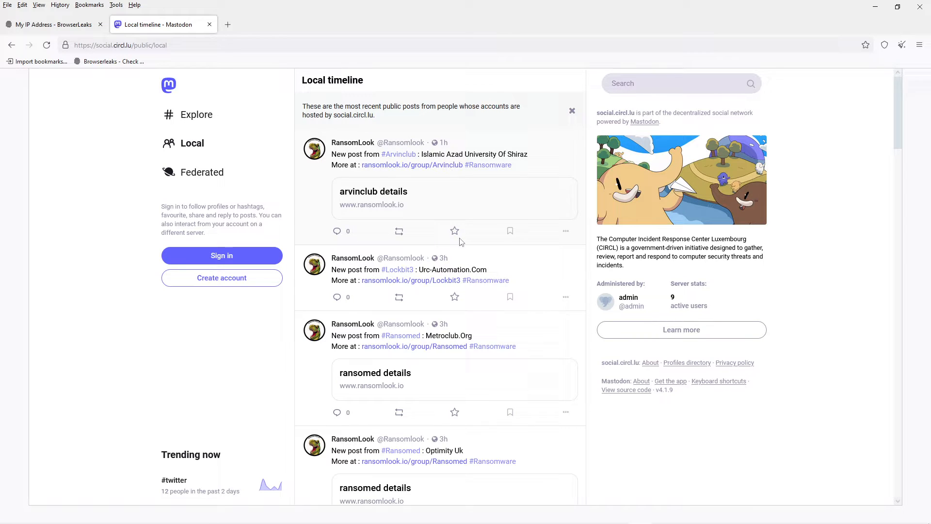
pyautogui.moveTo(361, 144)
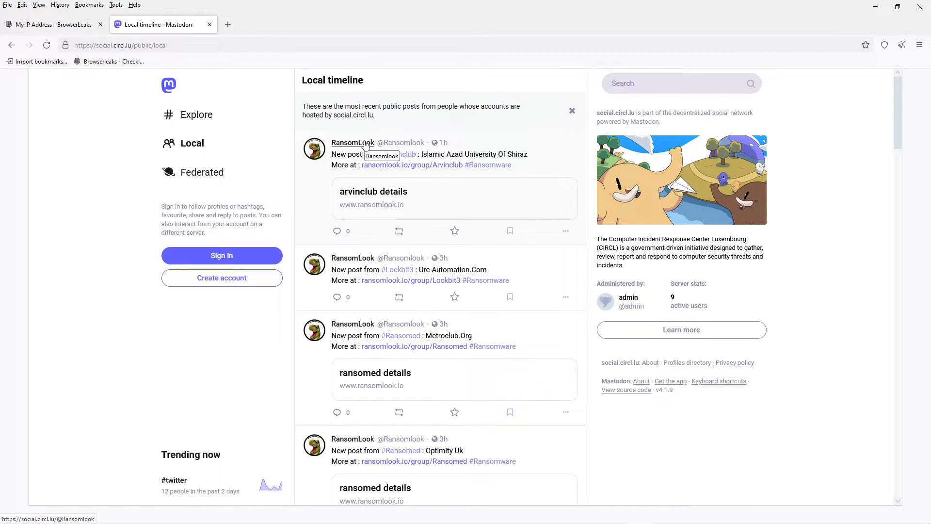
pyautogui.moveTo(430, 201)
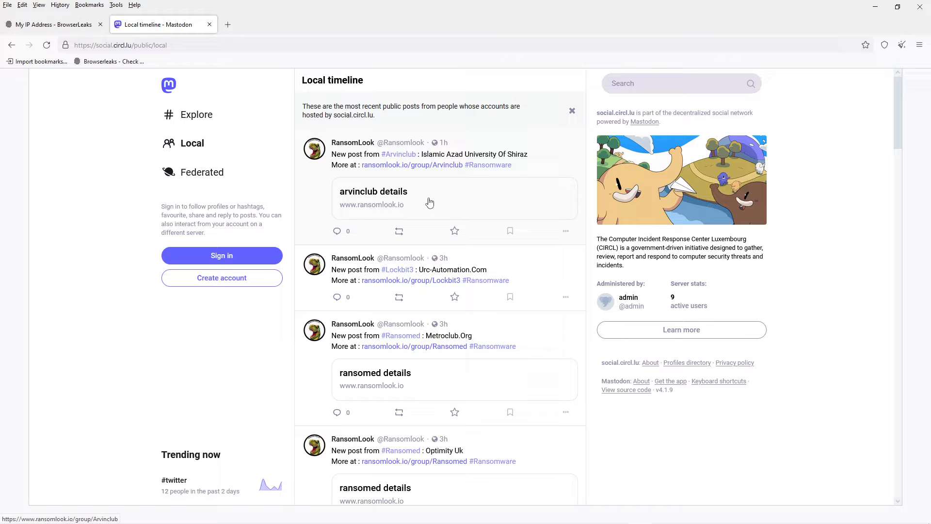
pyautogui.moveTo(442, 231)
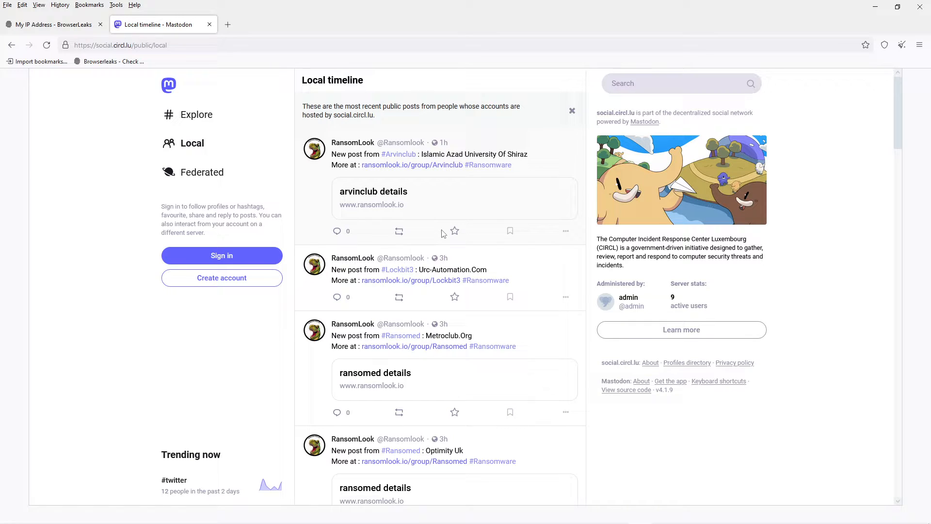
pyautogui.scroll(-3)
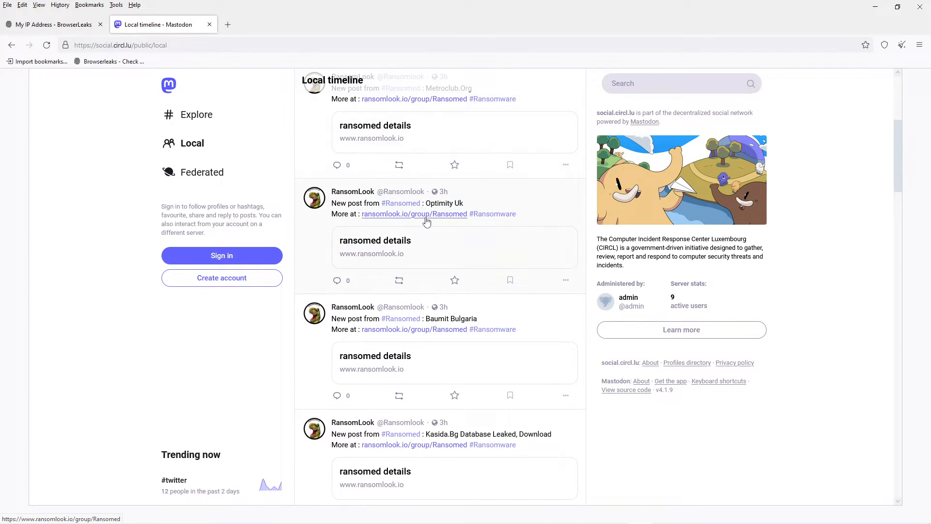
pyautogui.scroll(-3)
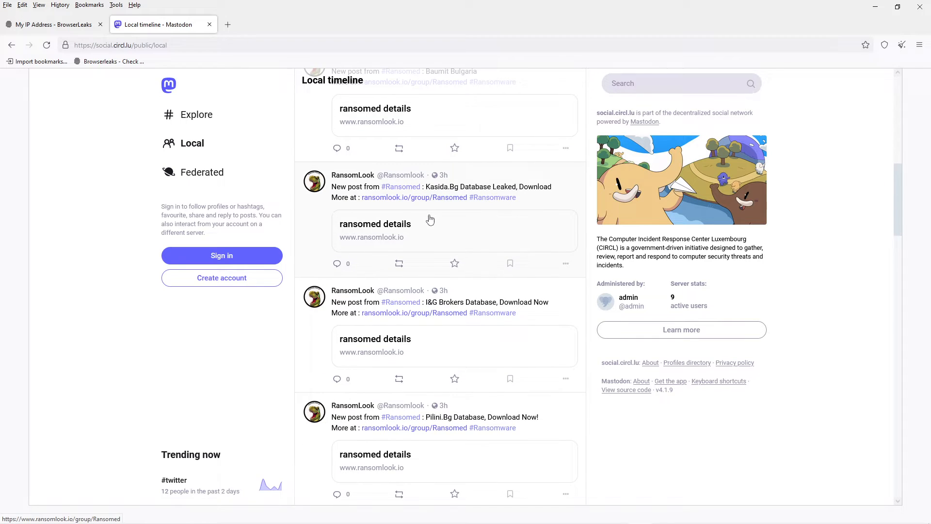
pyautogui.scroll(-3)
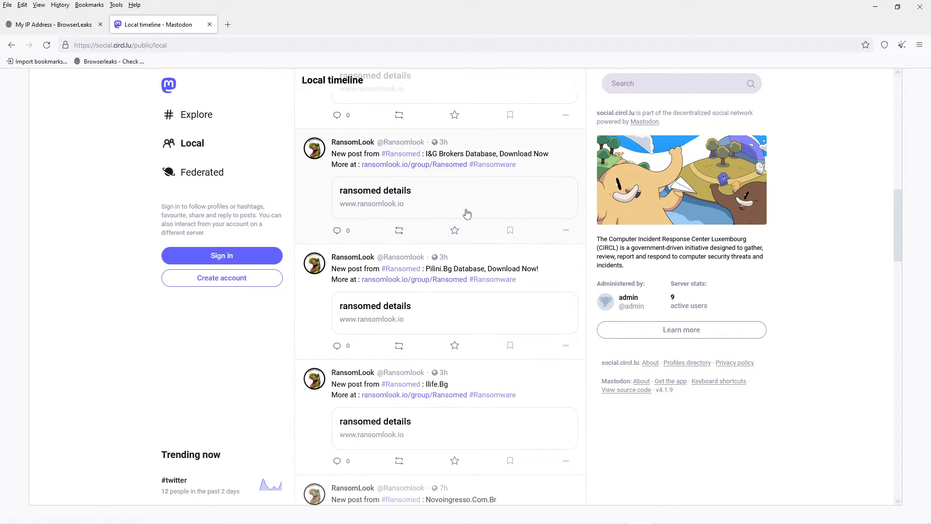
pyautogui.click(415, 164)
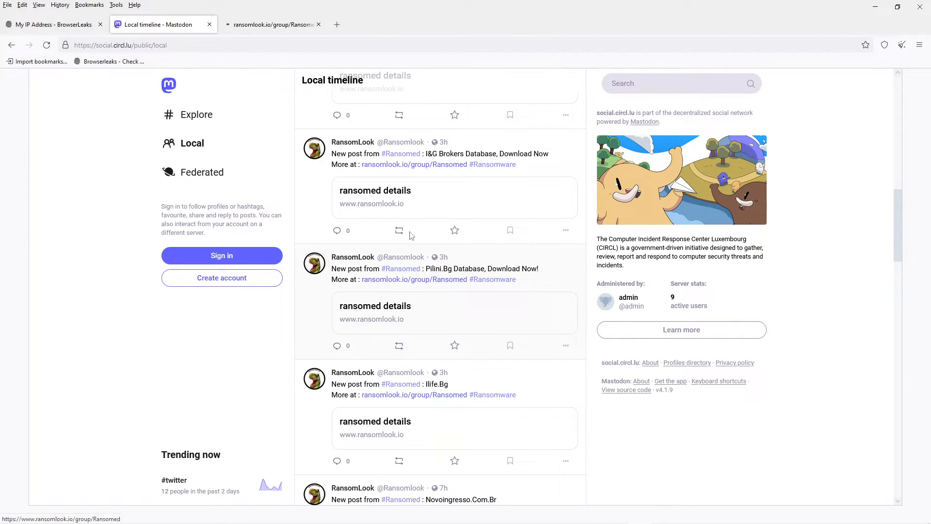
# Step: From RansomLook's Ransomed page, try its second onion address, which returns Onionsite Not Found
pyautogui.click(273, 25)
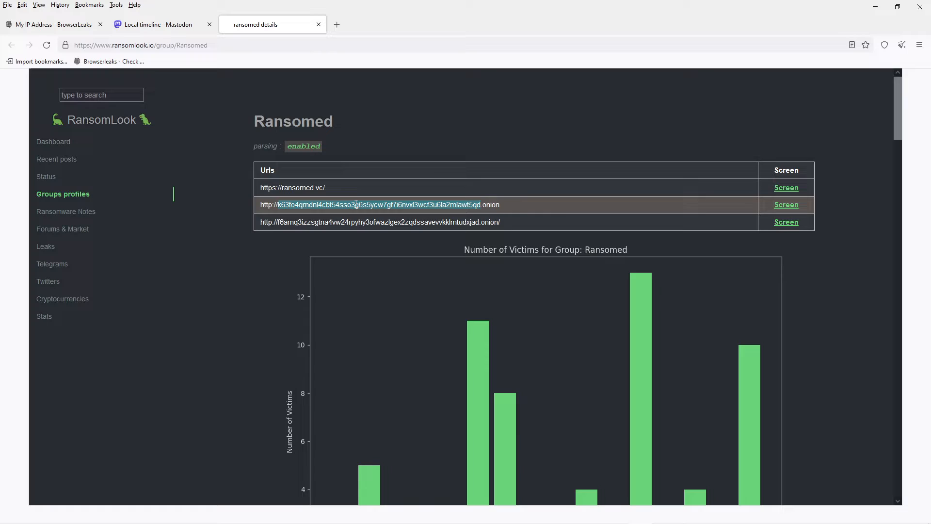
pyautogui.click(380, 205)
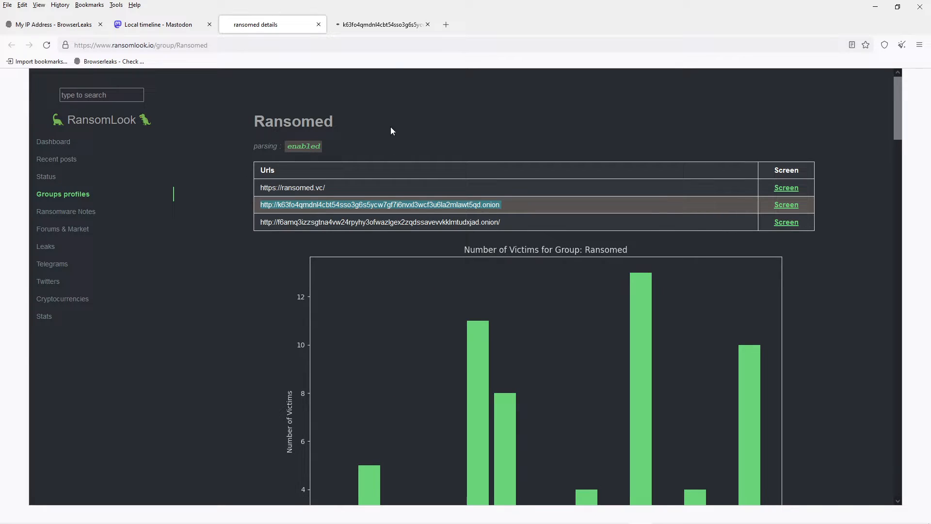
pyautogui.click(384, 24)
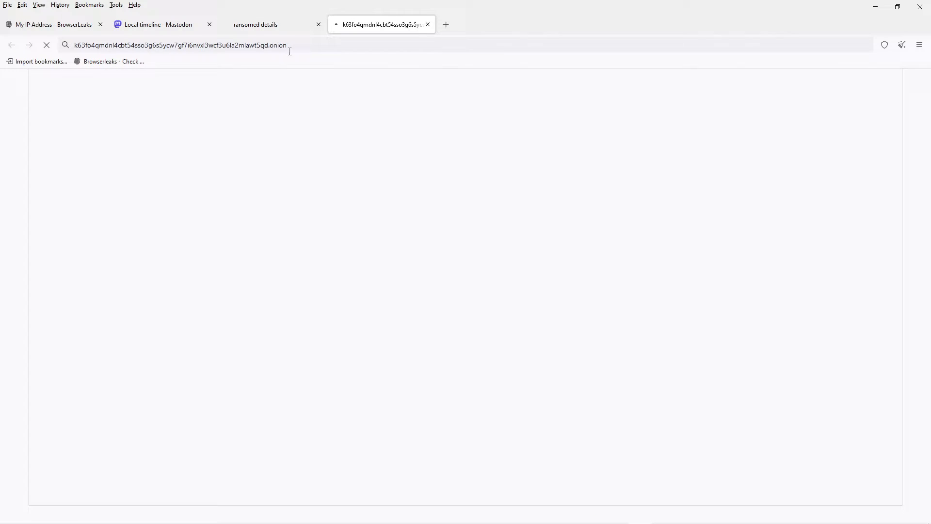
pyautogui.click(198, 45)
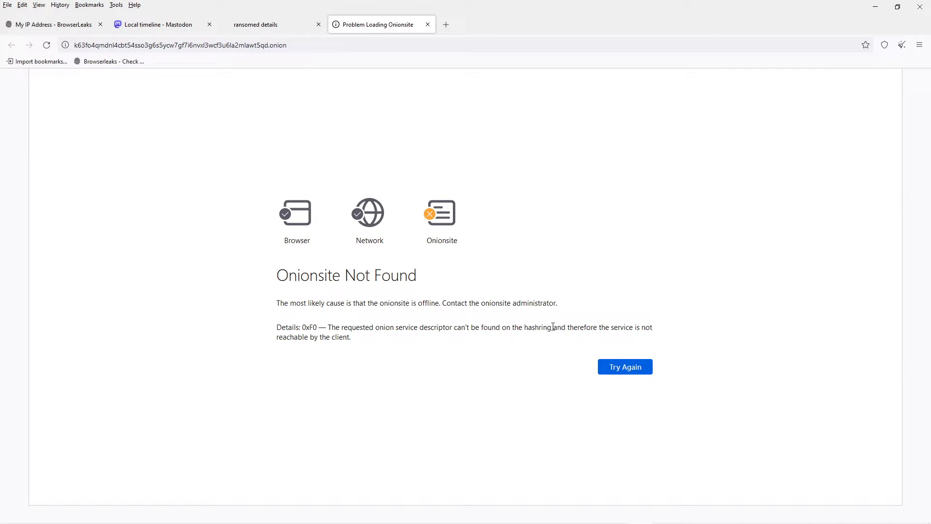
pyautogui.click(624, 367)
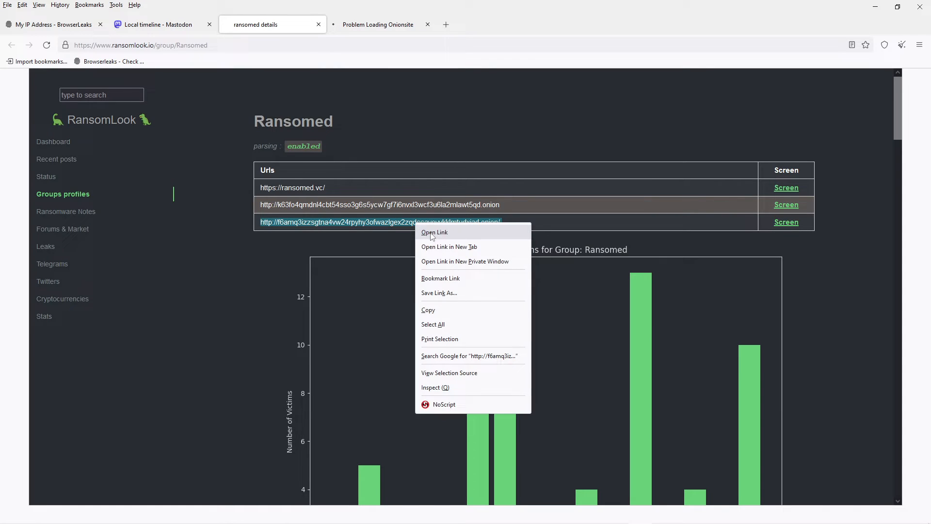
# Step: Load the third Ransomed onion address, drop the failed tab, browse Ransomedvc posts to the Breachforums partnership link
pyautogui.click(449, 247)
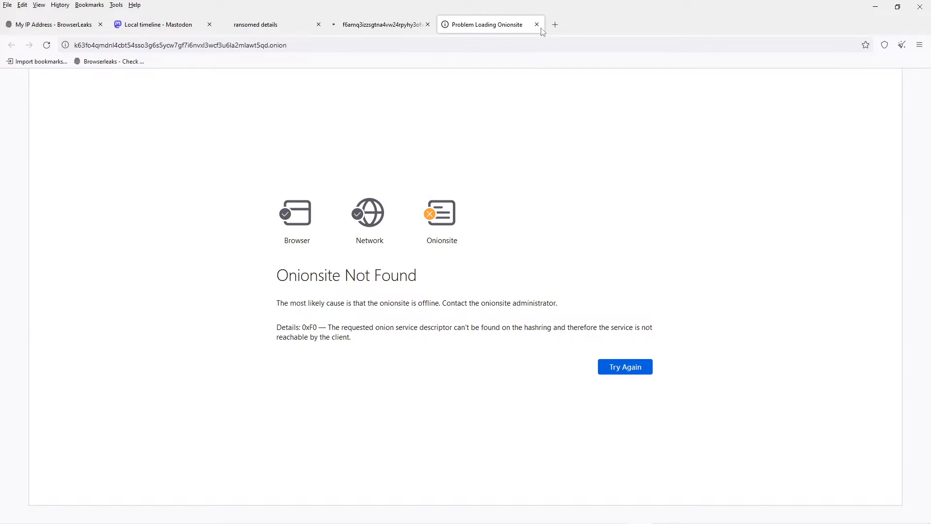
pyautogui.click(537, 24)
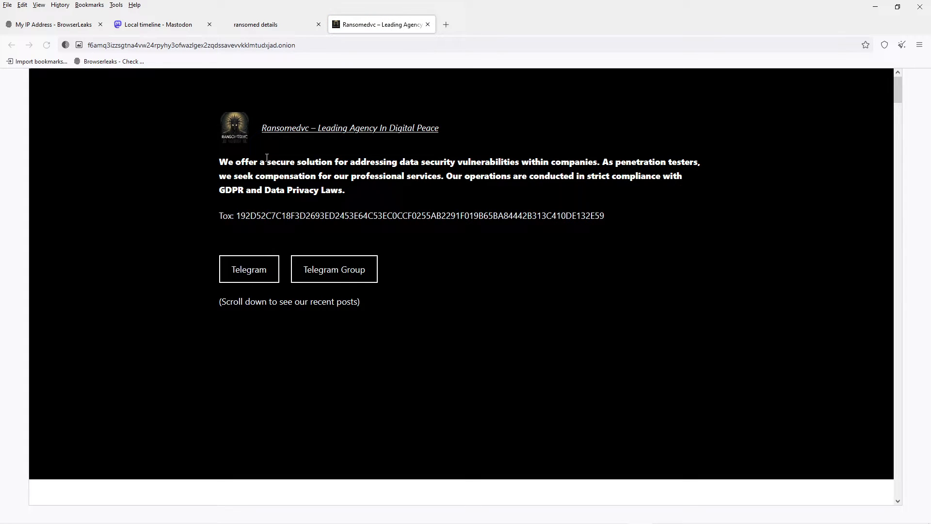
pyautogui.scroll(-3)
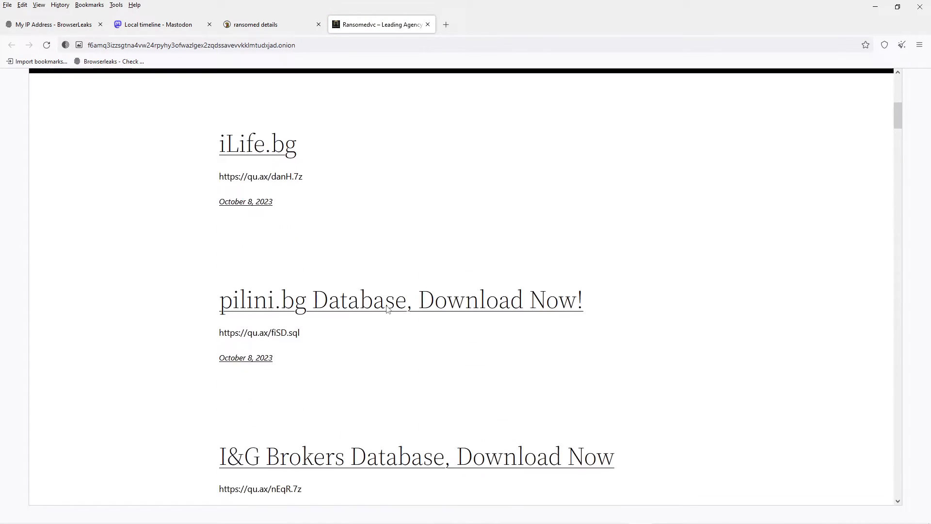
pyautogui.scroll(-3)
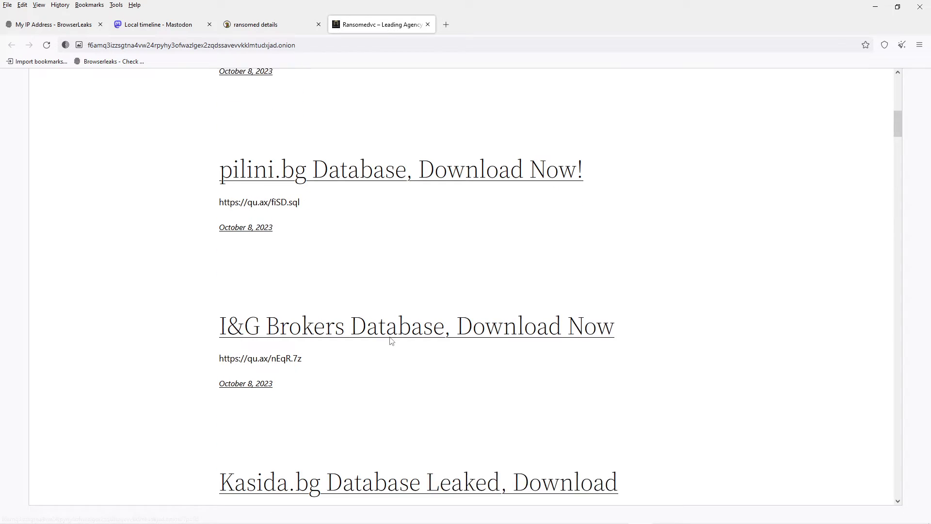
pyautogui.scroll(-3)
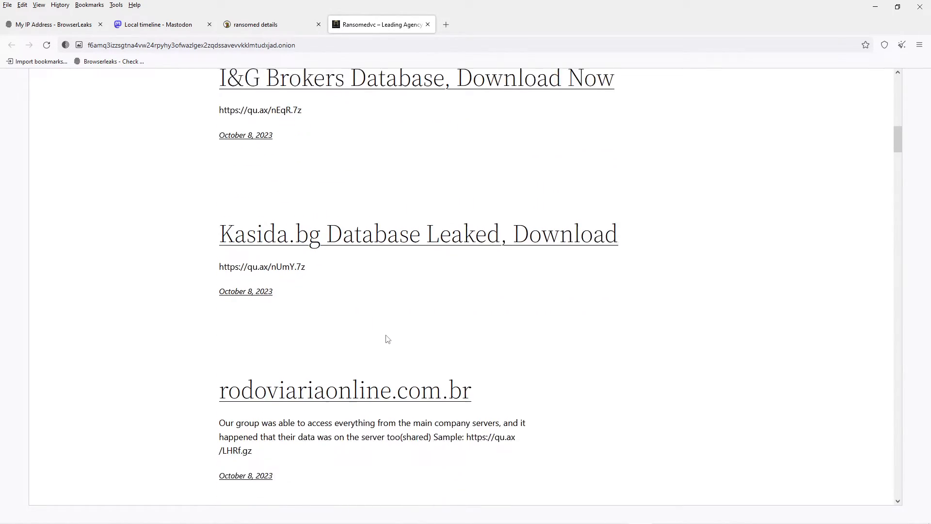
pyautogui.scroll(-3)
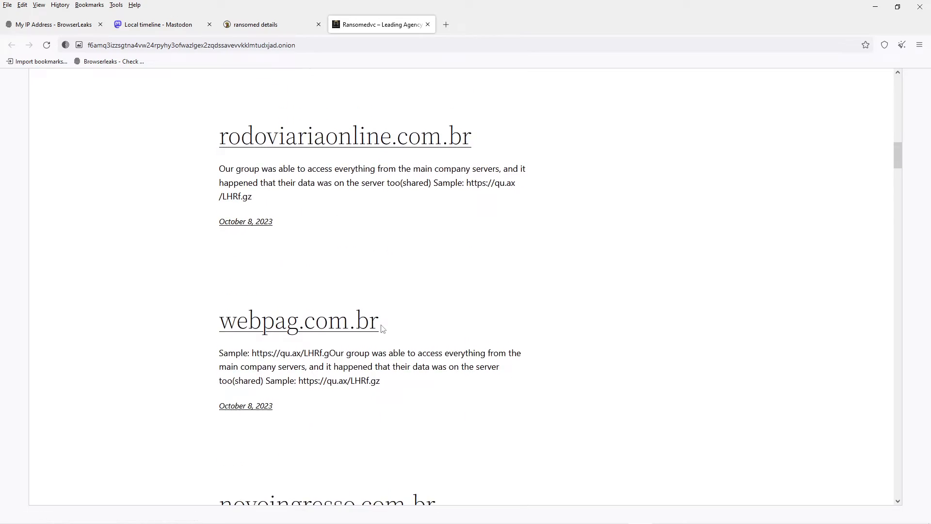
pyautogui.scroll(-3)
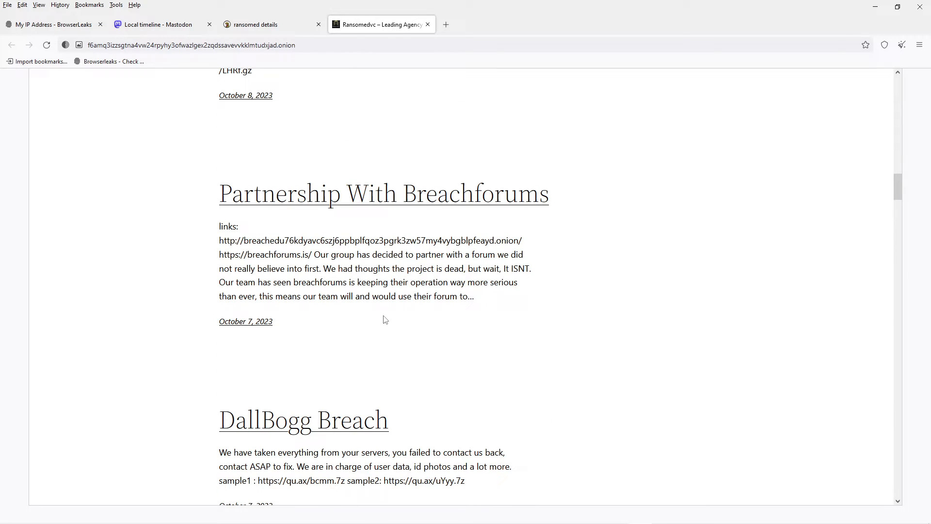
pyautogui.click(382, 193)
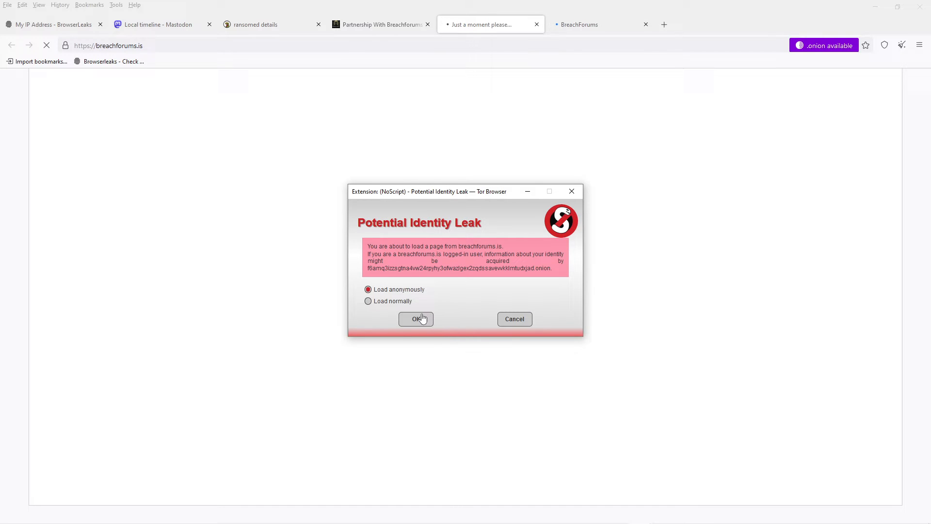
# Step: Load the clearnet and onion BreachForums pages anonymously via NoScript, then browse the forum sections
pyautogui.click(416, 319)
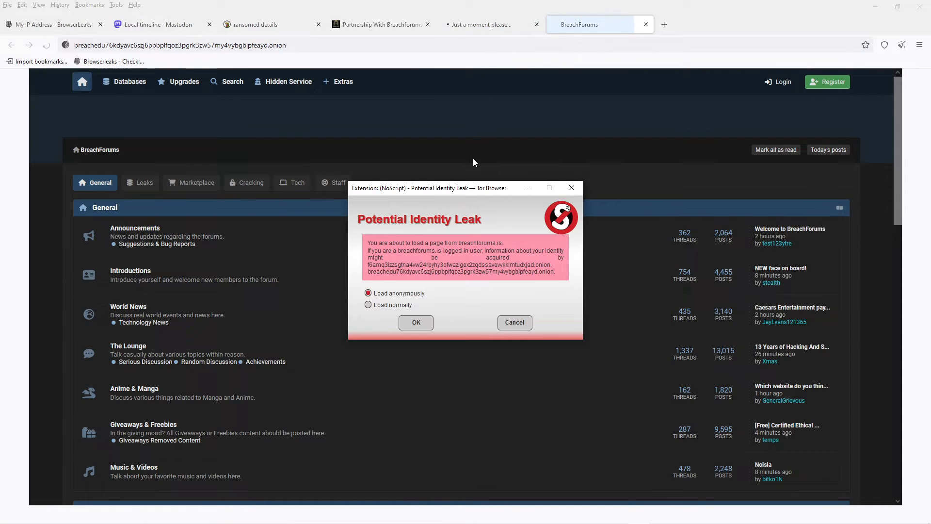
pyautogui.click(416, 323)
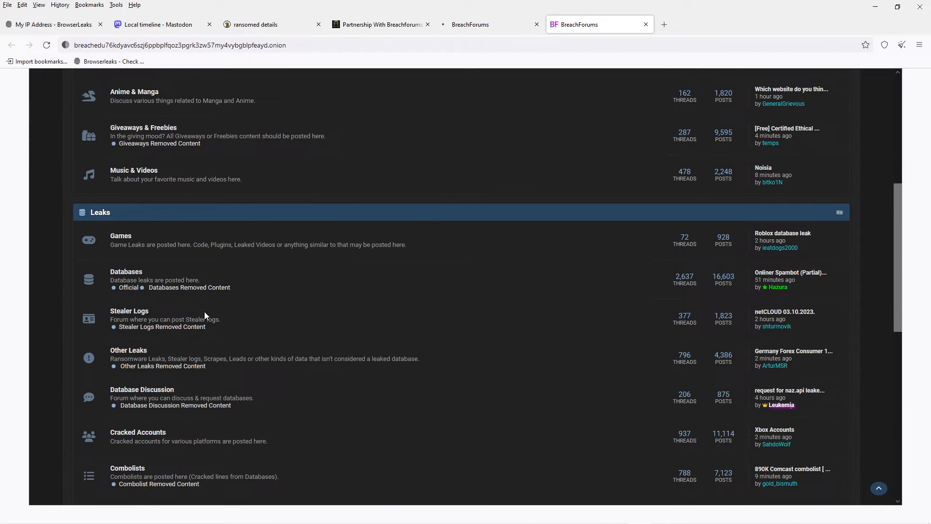
pyautogui.scroll(-3)
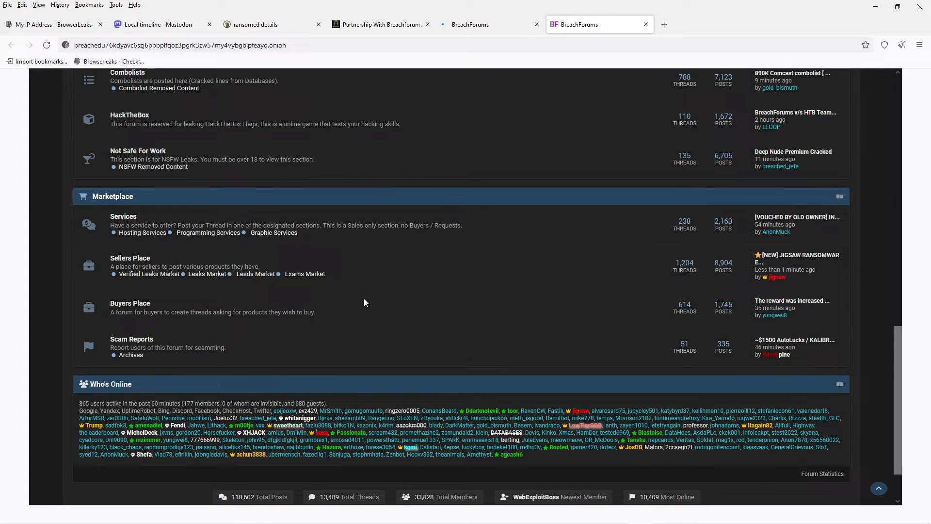
pyautogui.scroll(3)
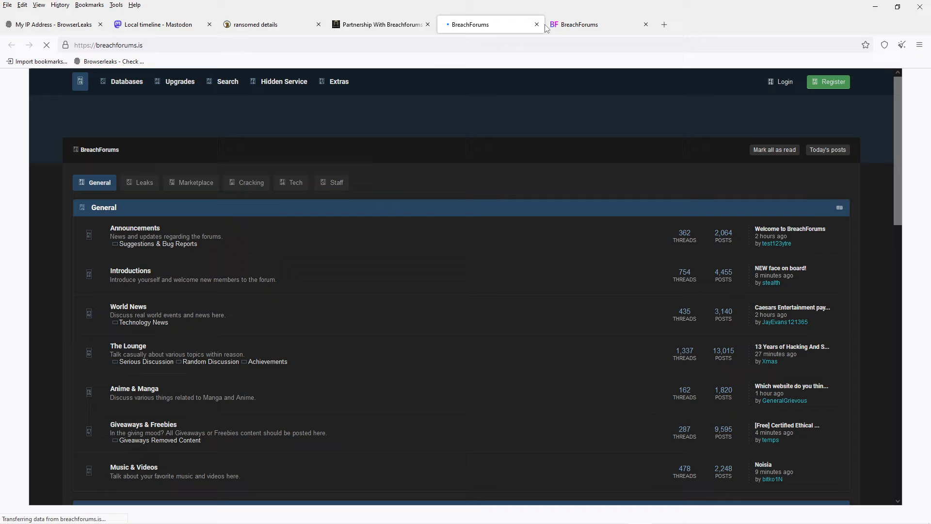
# Step: Return to the breachforums.is page, scroll to the Leaks section and enter its Databases forum
pyautogui.click(381, 24)
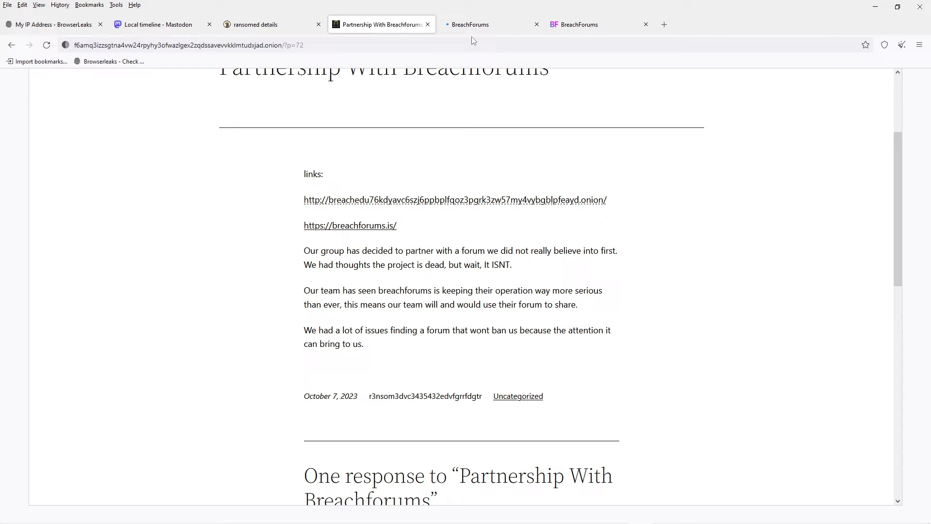
pyautogui.click(471, 24)
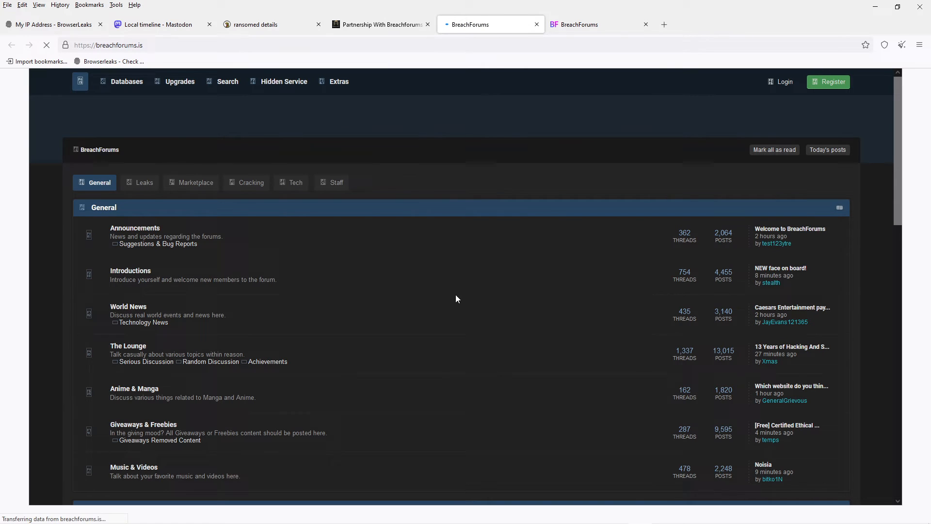
pyautogui.scroll(-3)
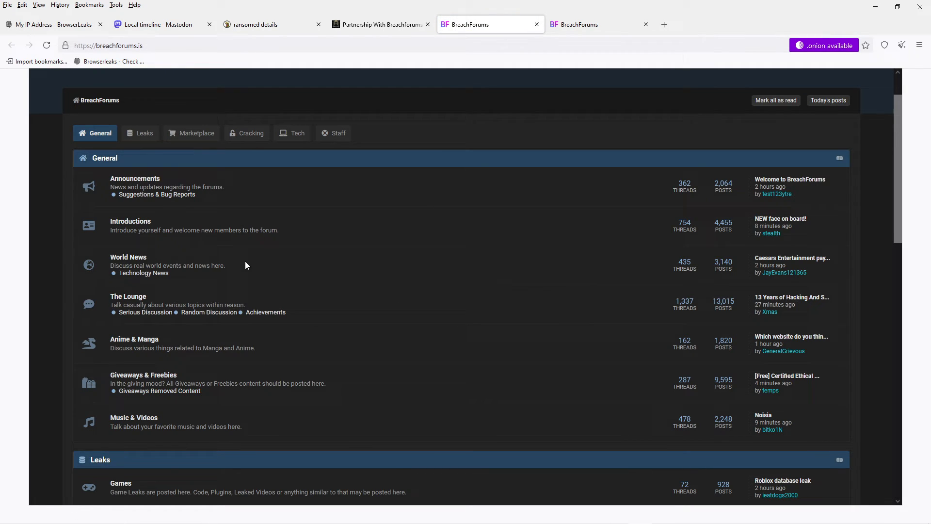
pyautogui.scroll(-3)
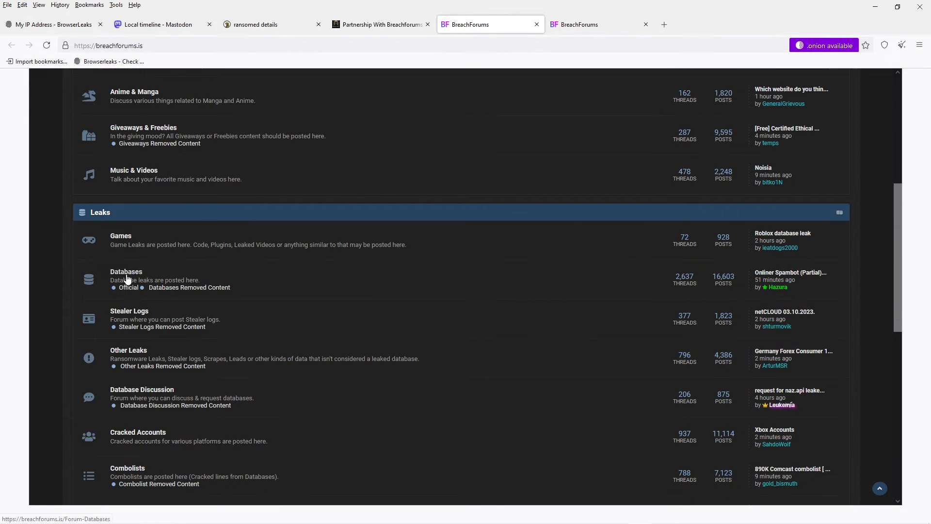
pyautogui.click(127, 272)
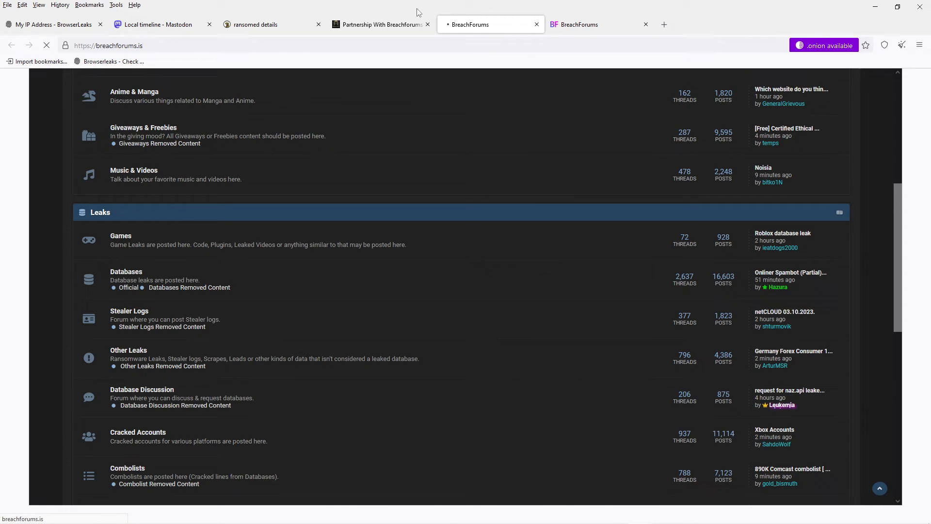
# Step: Review the BrowserLeaks IP results, re-checking the German exit IP
pyautogui.click(54, 24)
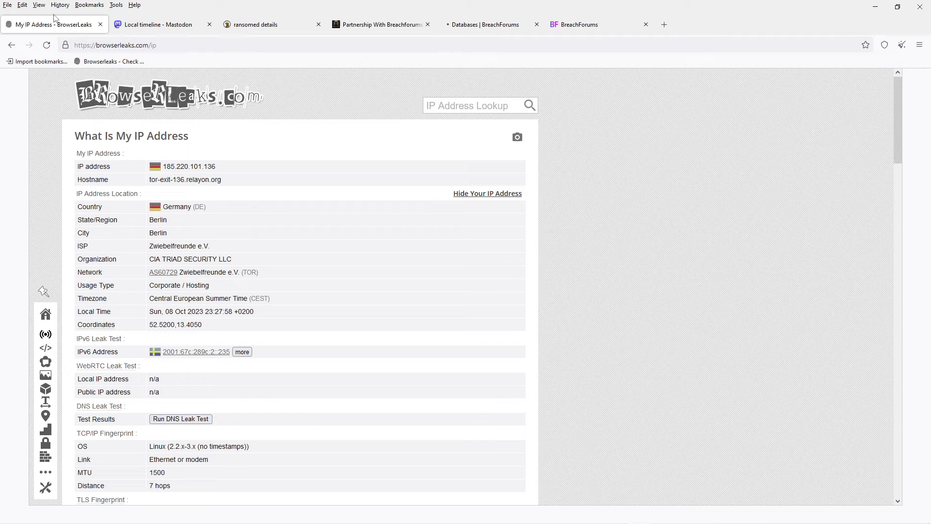
pyautogui.moveTo(157, 208)
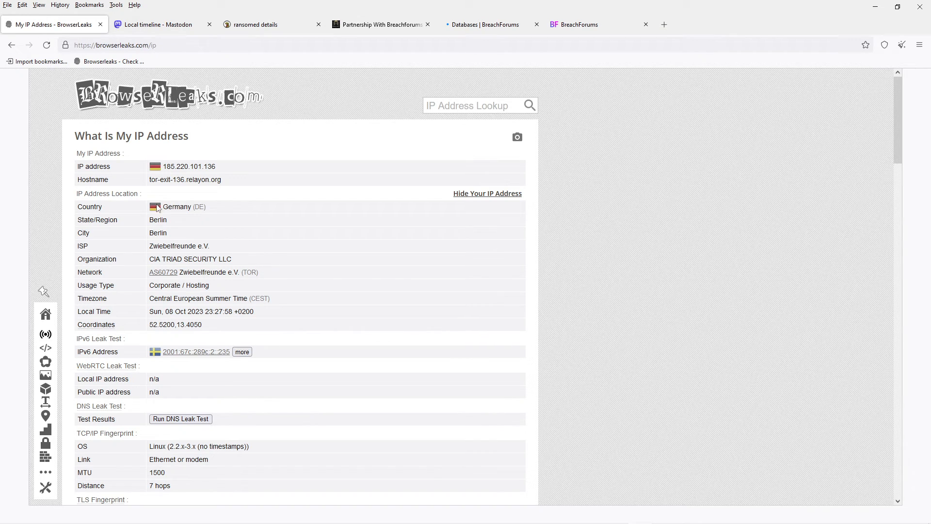
pyautogui.scroll(-3)
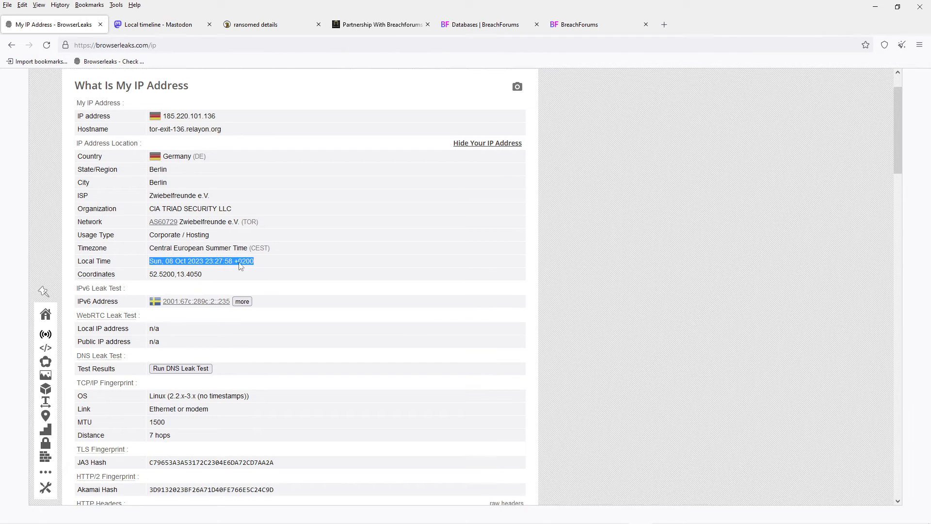
pyautogui.scroll(-3)
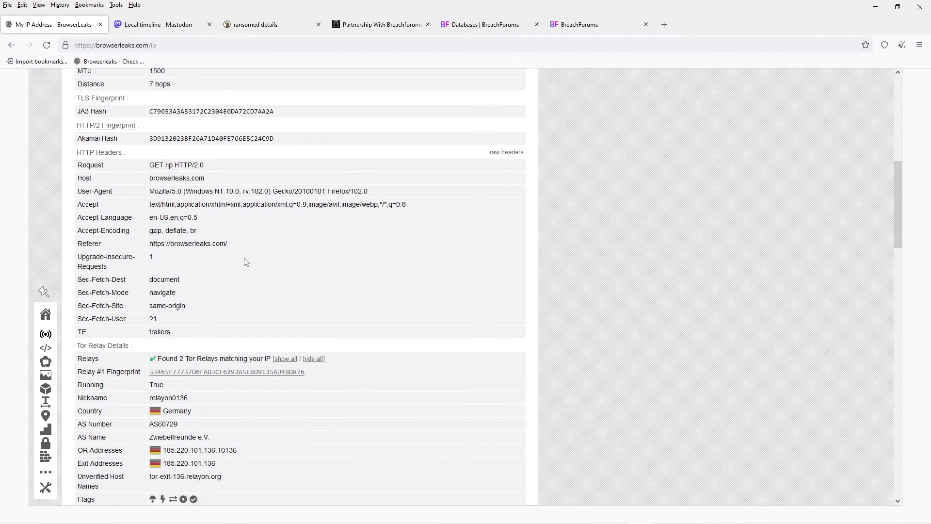
pyautogui.scroll(-3)
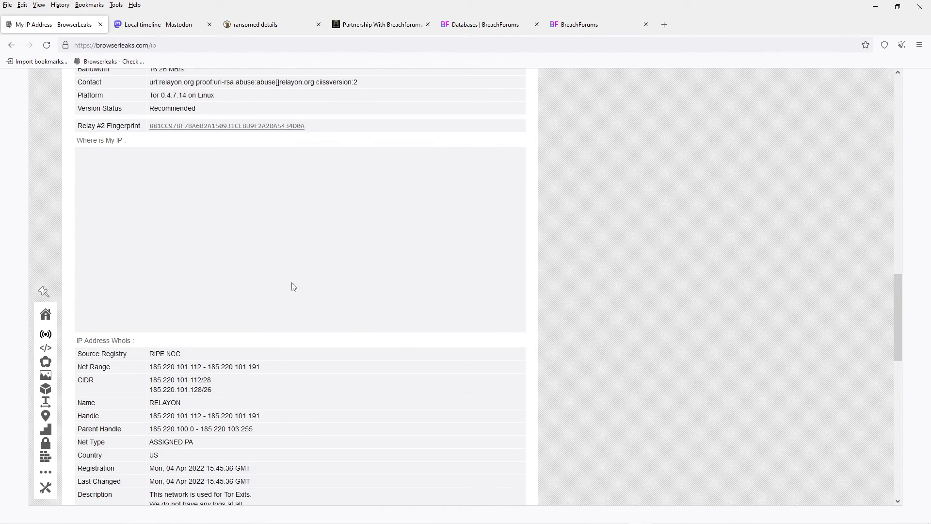
pyautogui.scroll(3)
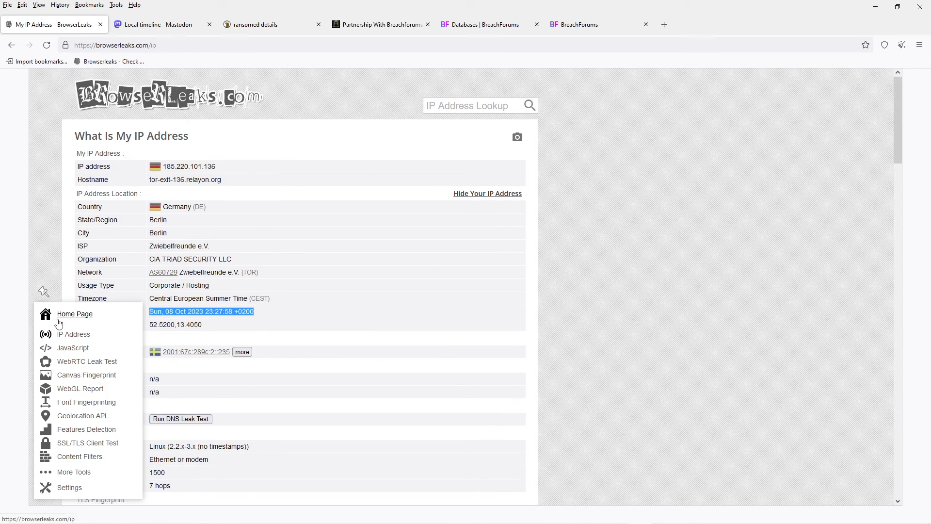
# Step: Send BrowserLeaks back to its home page before viewing the Databases forum
pyautogui.click(75, 314)
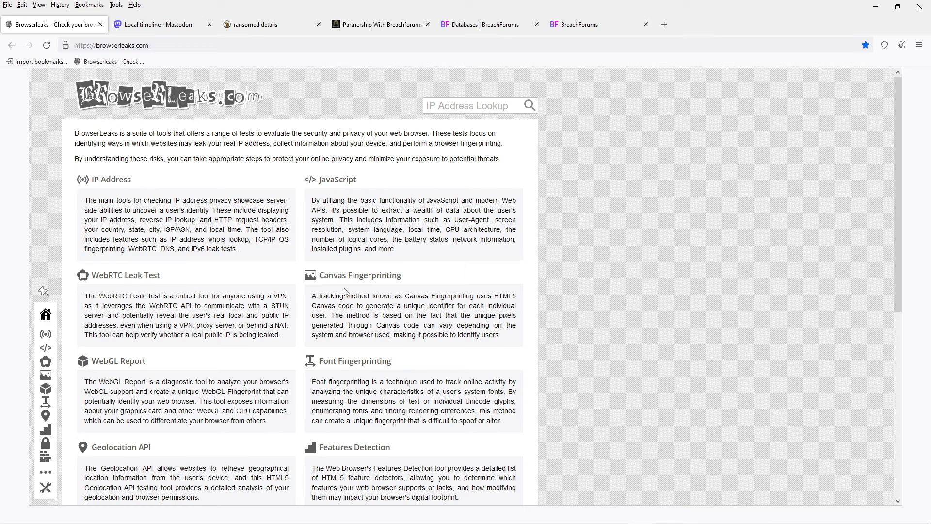
pyautogui.scroll(-3)
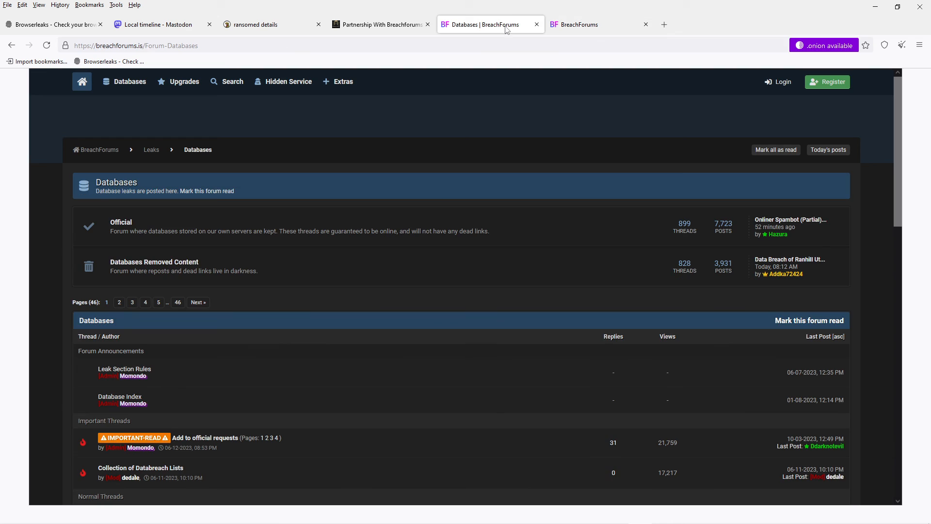
pyautogui.moveTo(416, 190)
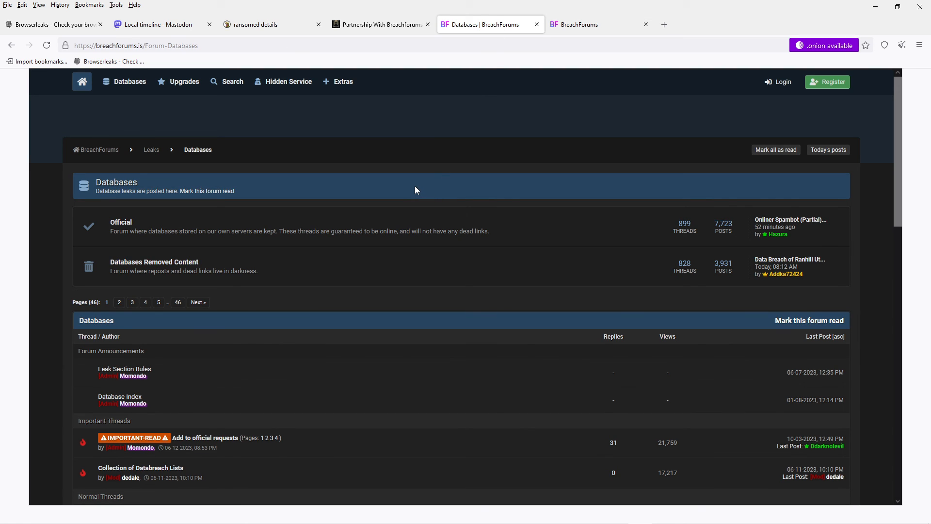